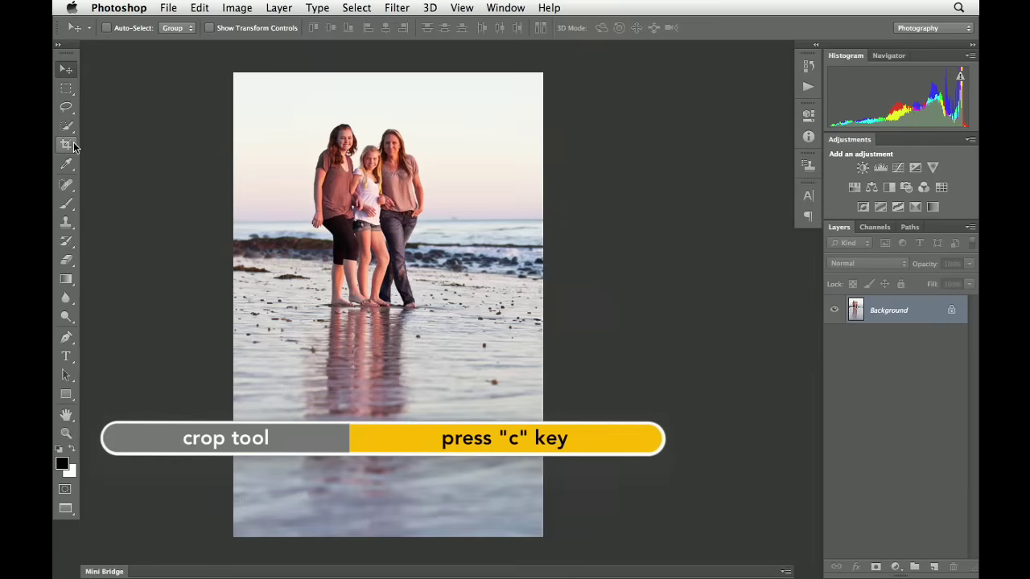
Activate the Crop tool so a crop box surrounds the whole beach photo
left_click(66, 144)
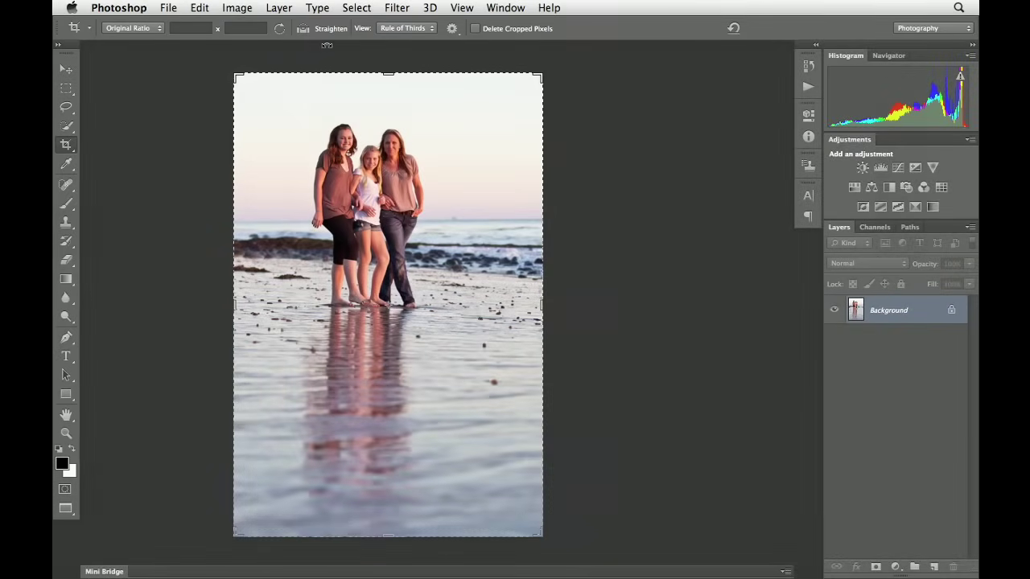
mouse_move(232, 299)
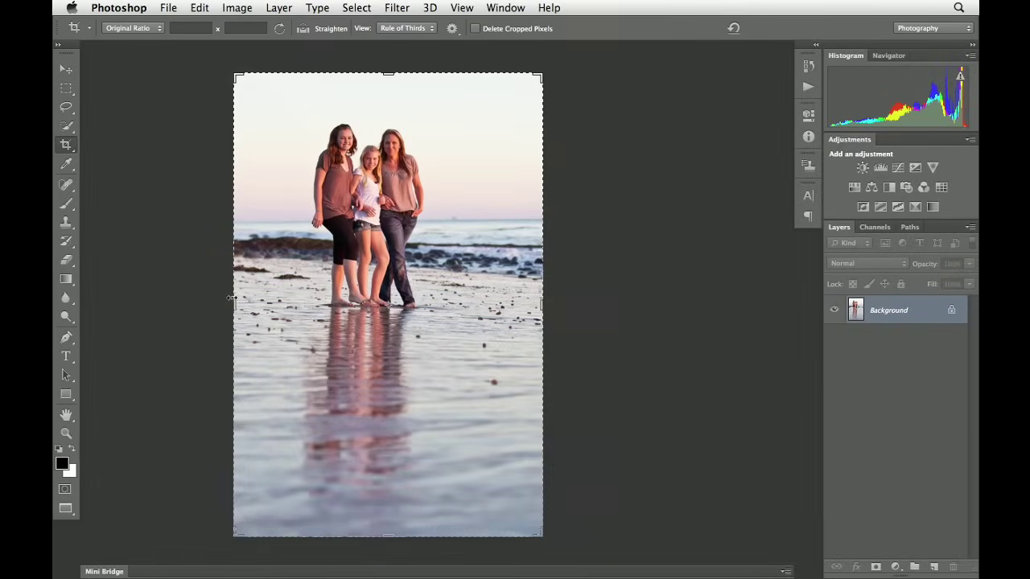
mouse_move(487, 89)
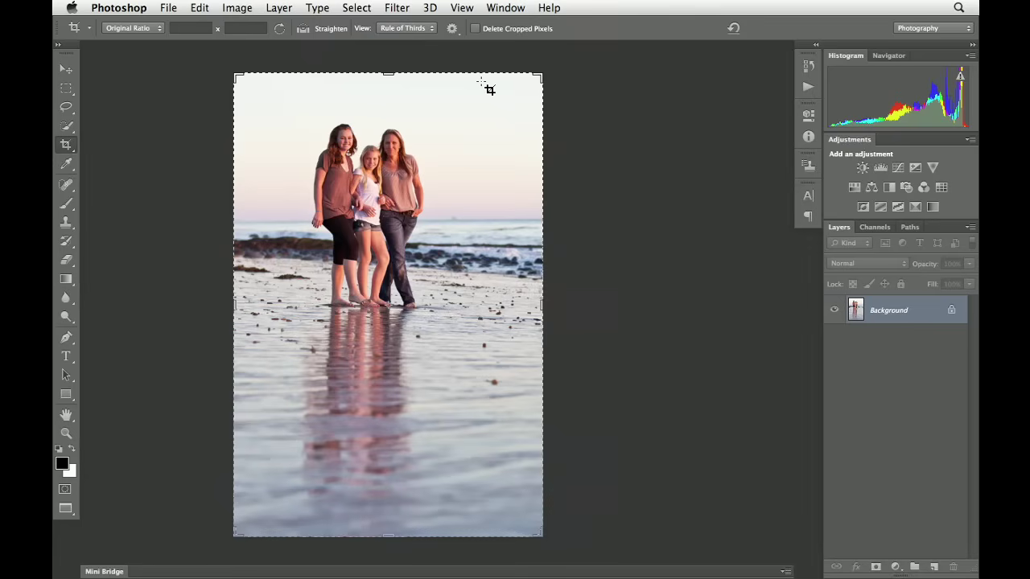
mouse_move(259, 59)
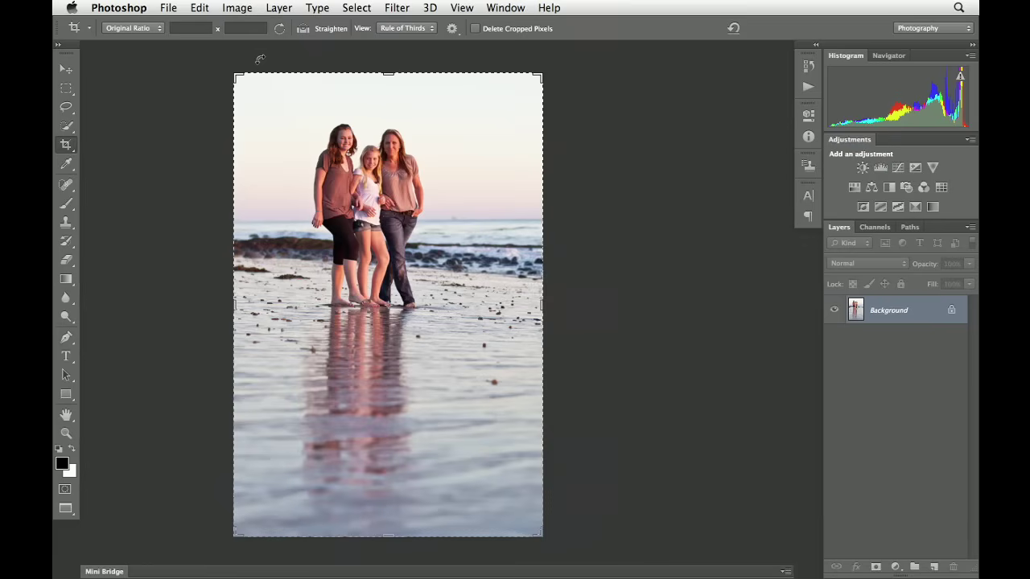
mouse_move(179, 56)
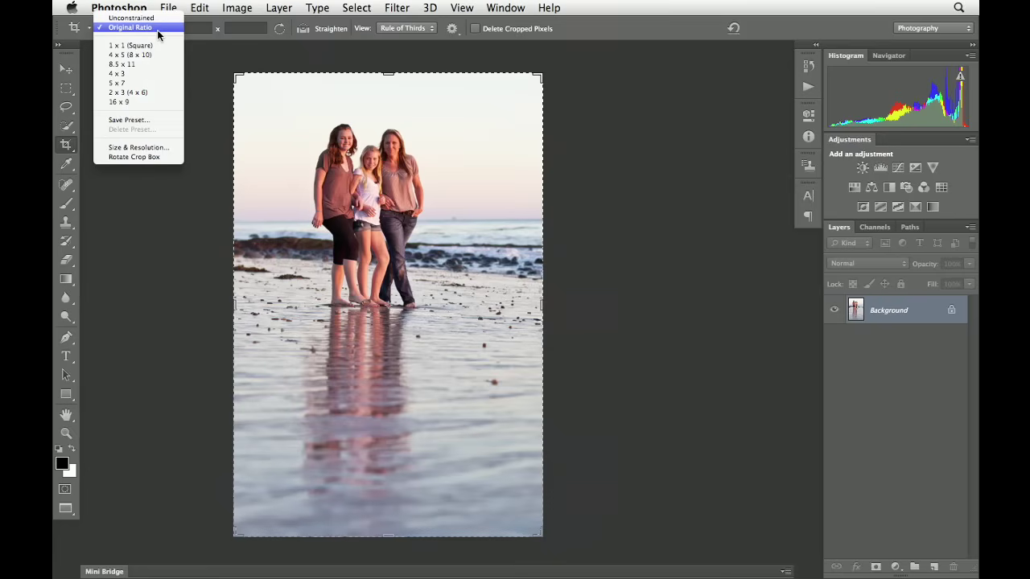
mouse_move(138, 18)
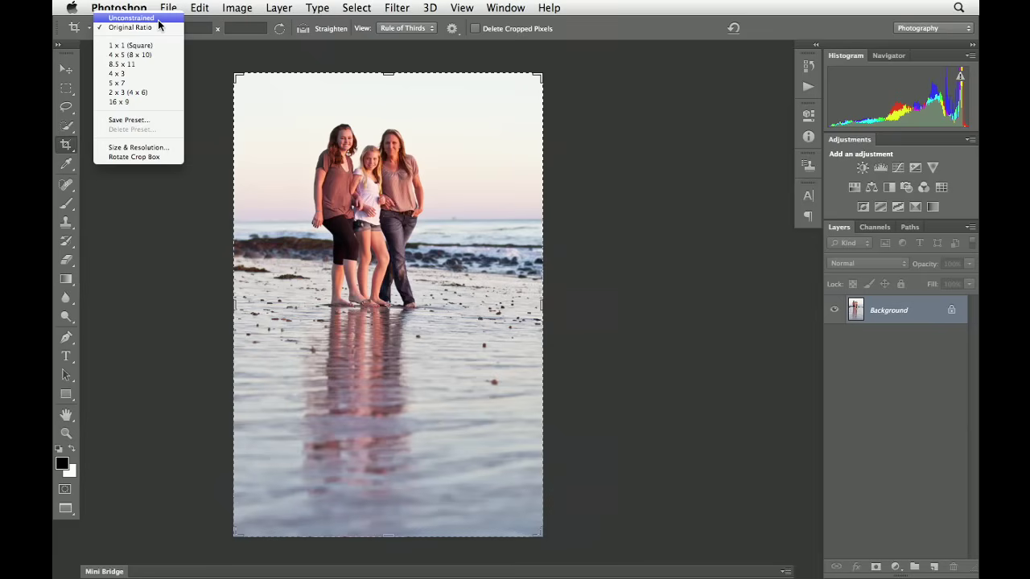
mouse_move(129, 47)
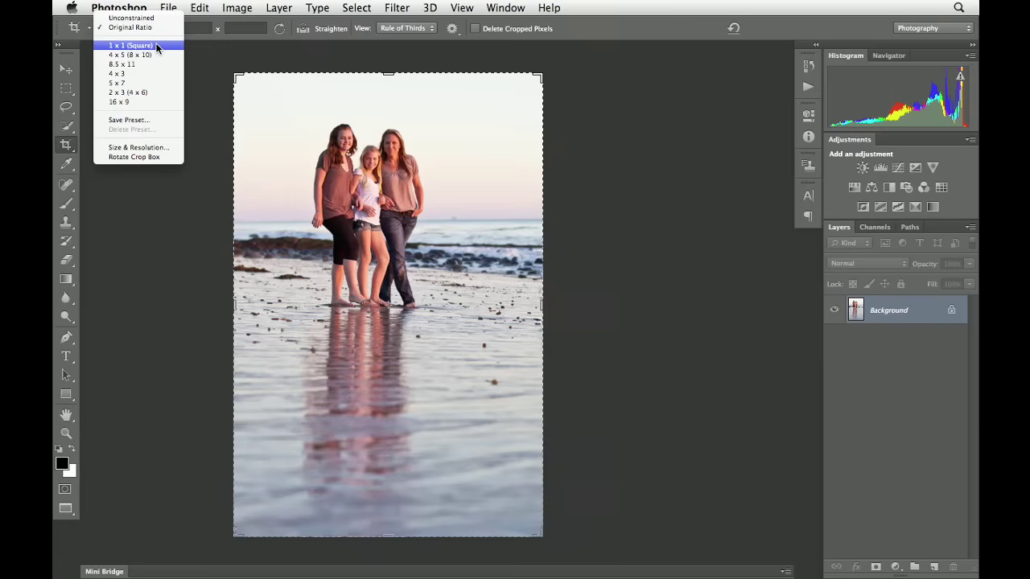
Choose the 1 x 1 (Square) crop ratio in the options bar
left_click(128, 43)
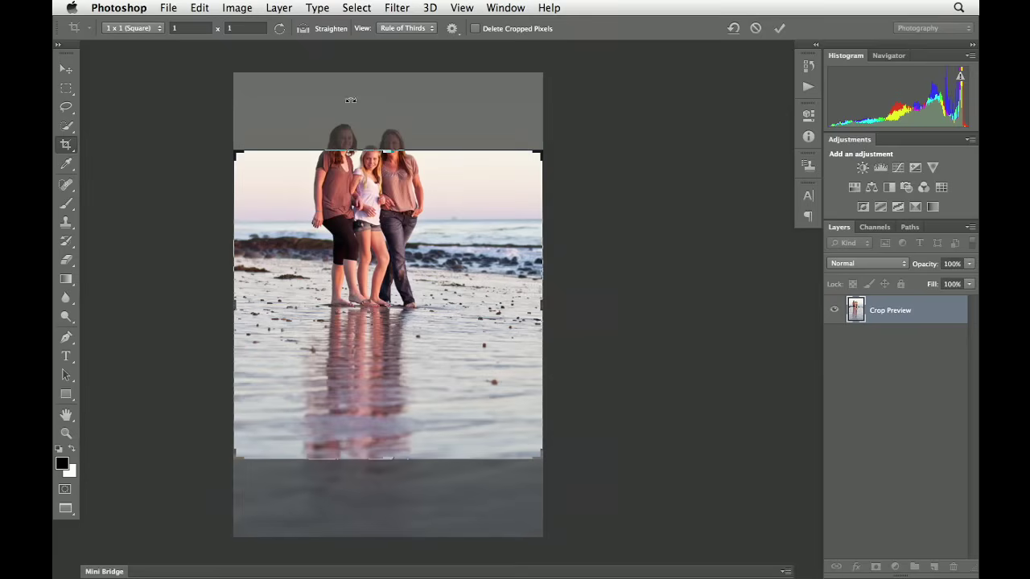
mouse_move(267, 86)
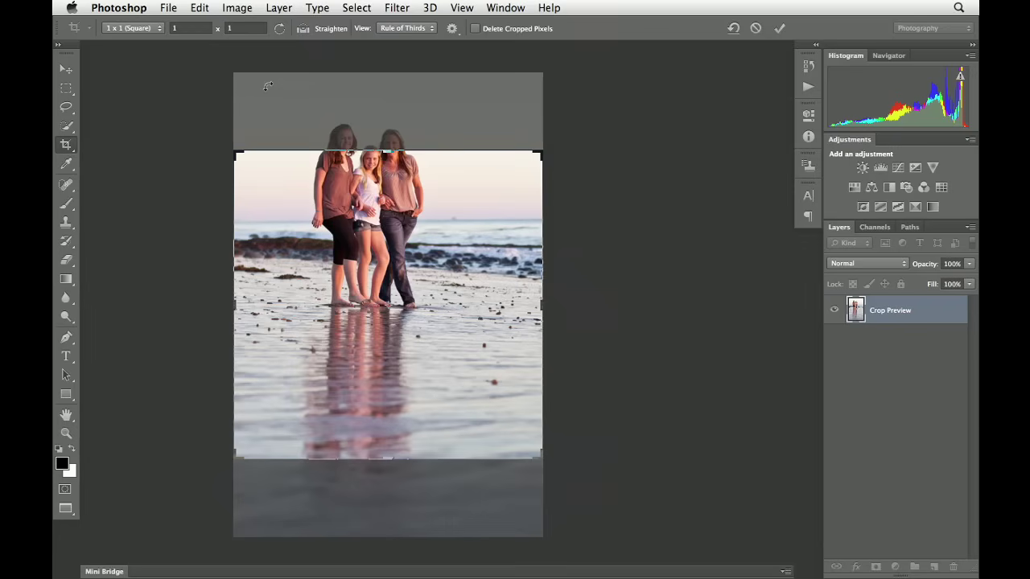
mouse_move(380, 185)
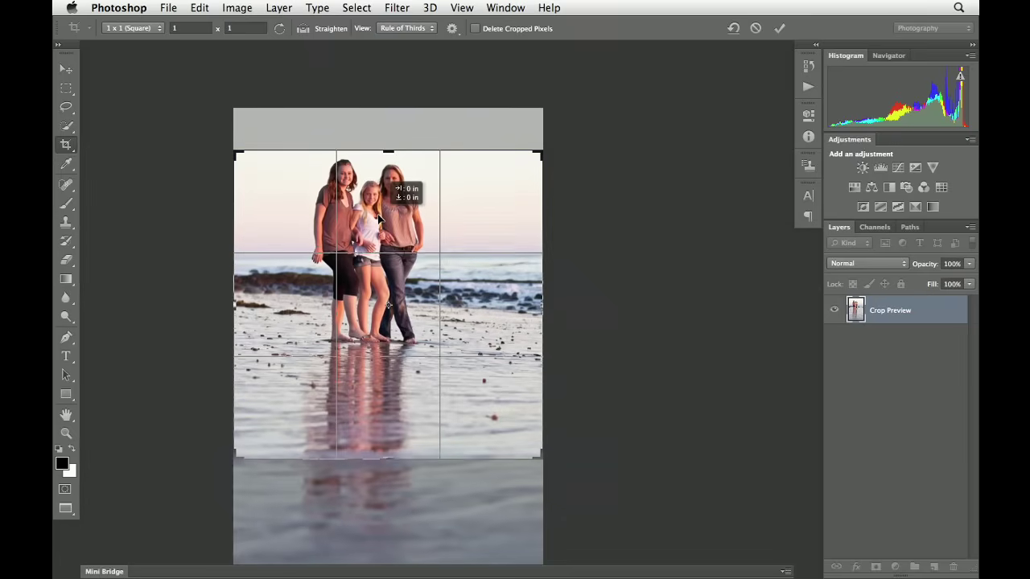
Shift the photo up within the crop and shrink the square tightly around the family
left_click_drag(378, 217, 378, 185)
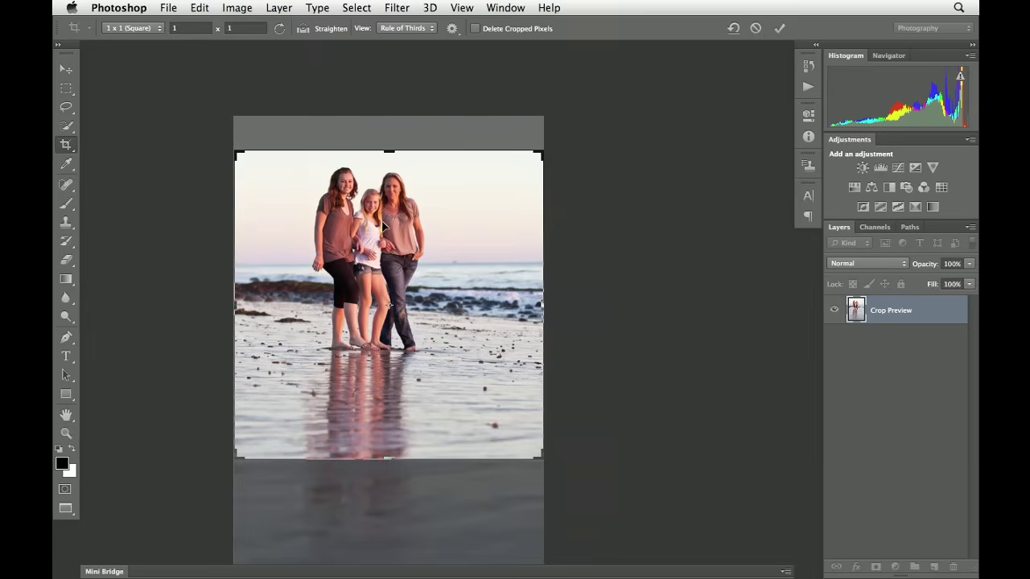
mouse_move(237, 457)
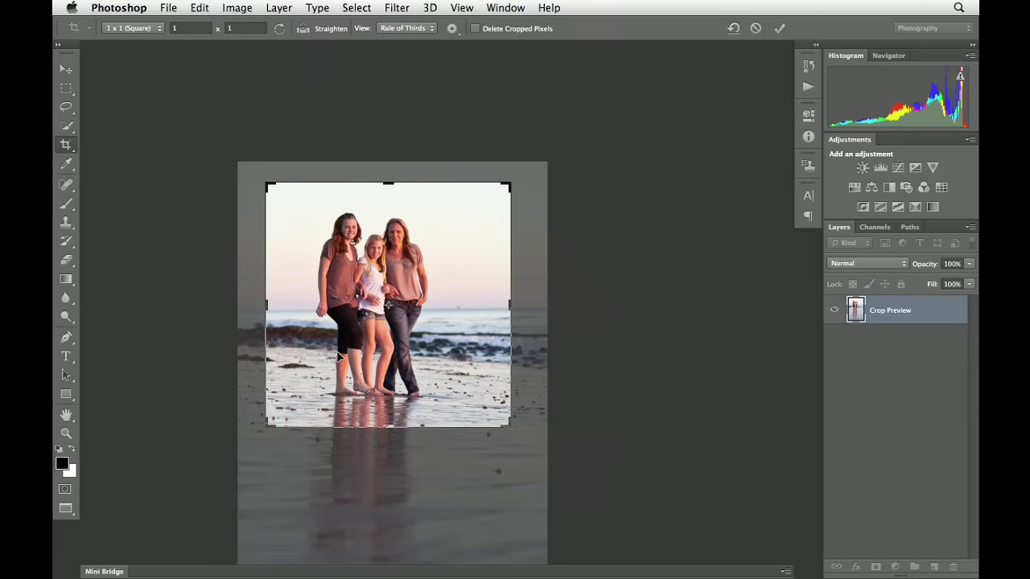
mouse_move(505, 180)
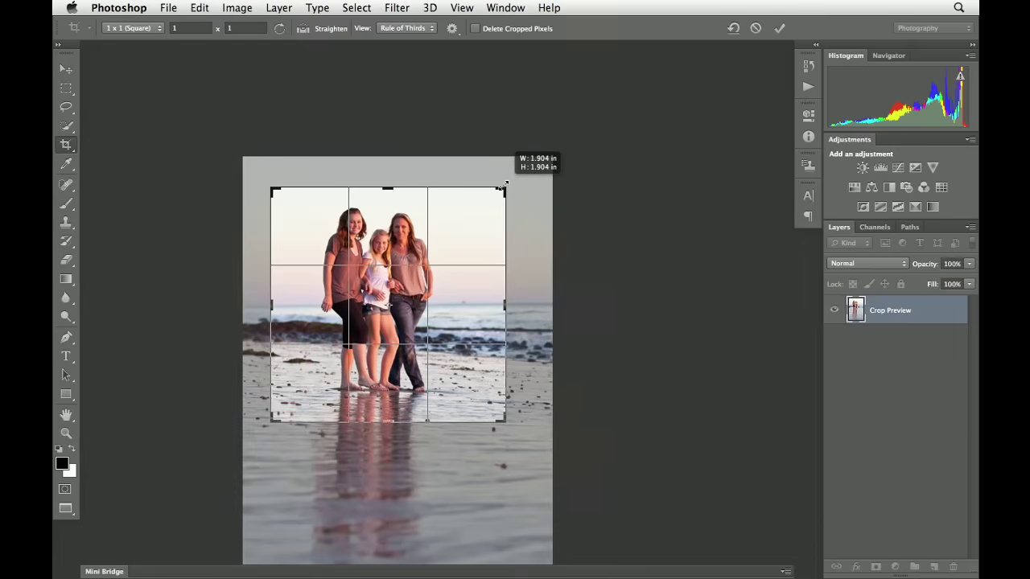
left_click_drag(504, 187, 508, 185)
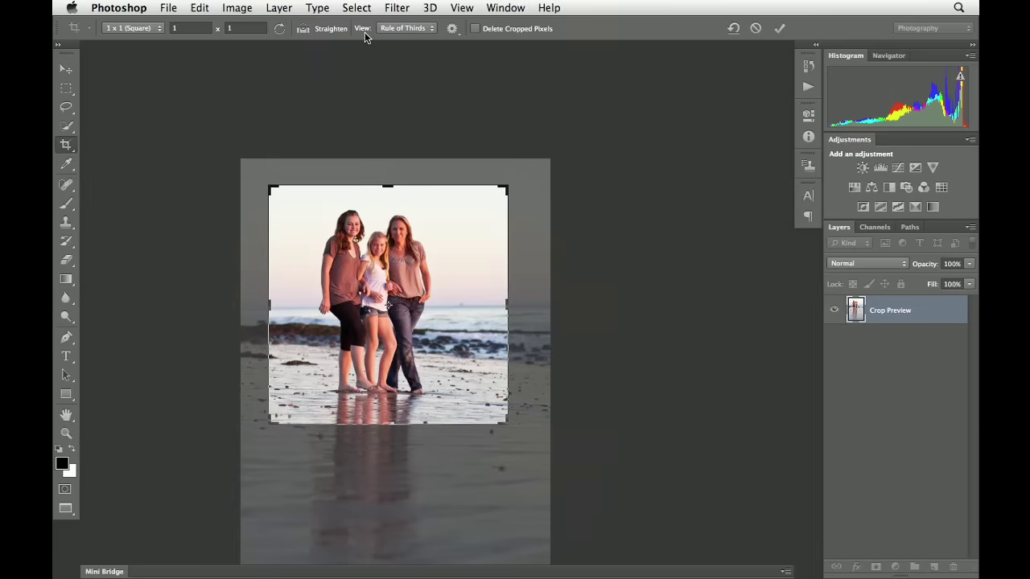
Set the crop overlay so rule-of-thirds guides stay visible over the crop
left_click(406, 29)
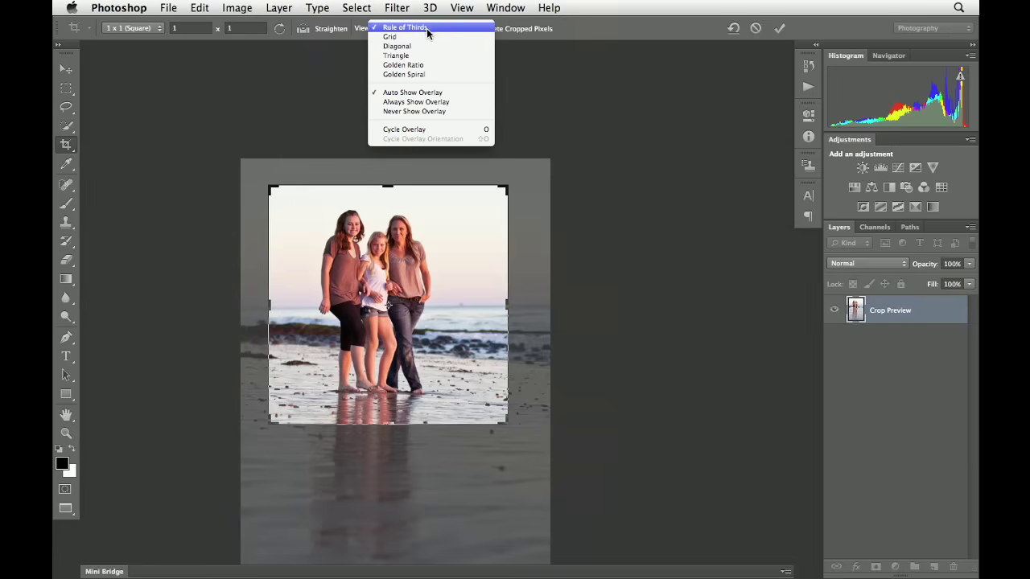
mouse_move(429, 92)
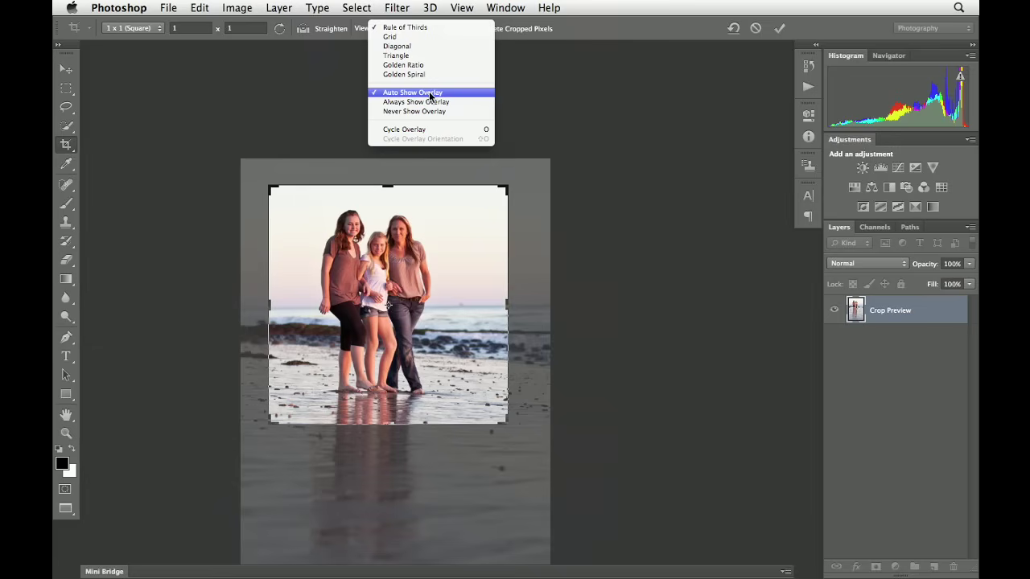
left_click(397, 26)
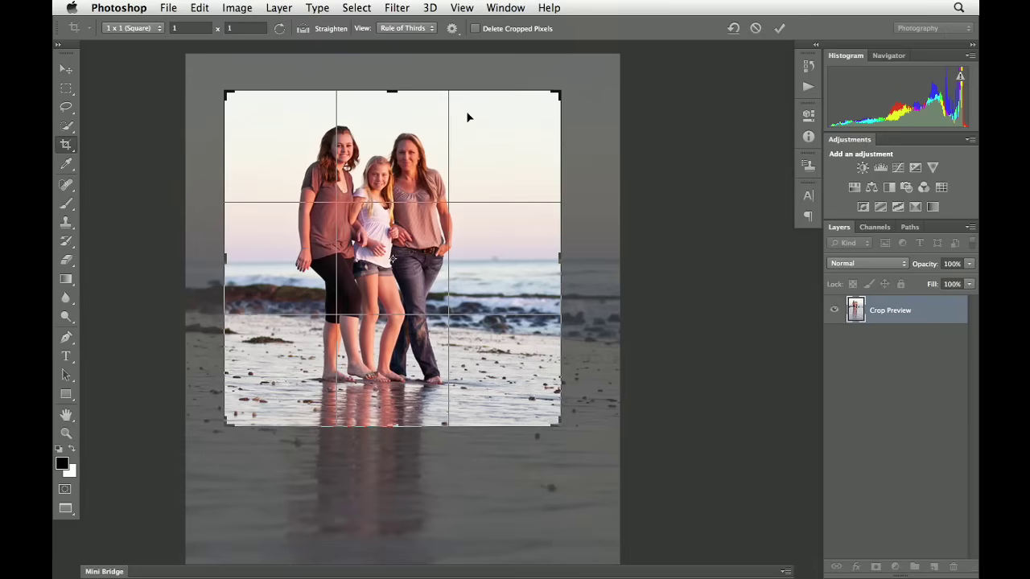
Cycle the composition overlays back to thirds and set the crop ratio to Original Ratio
key("o")
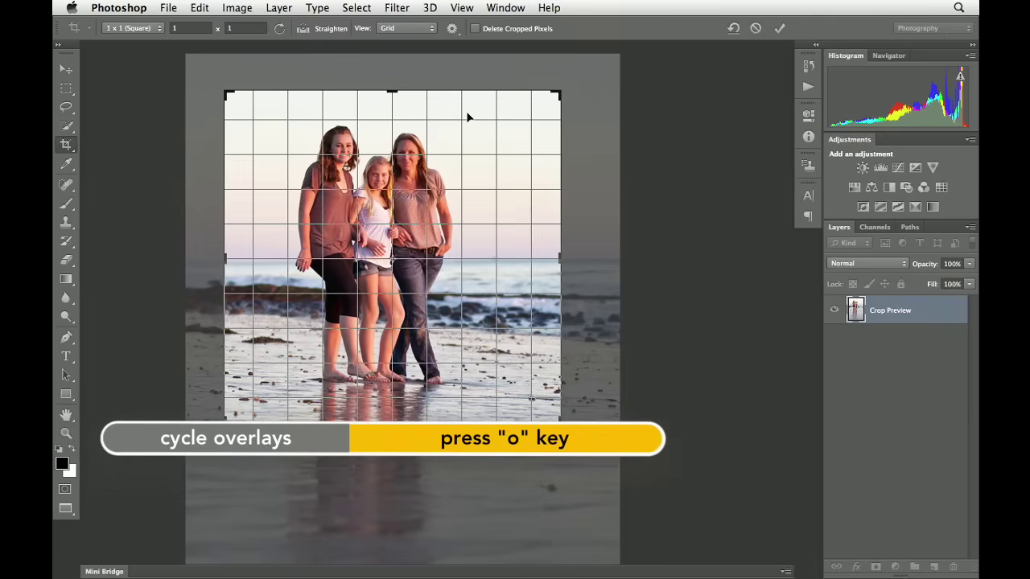
key("o")
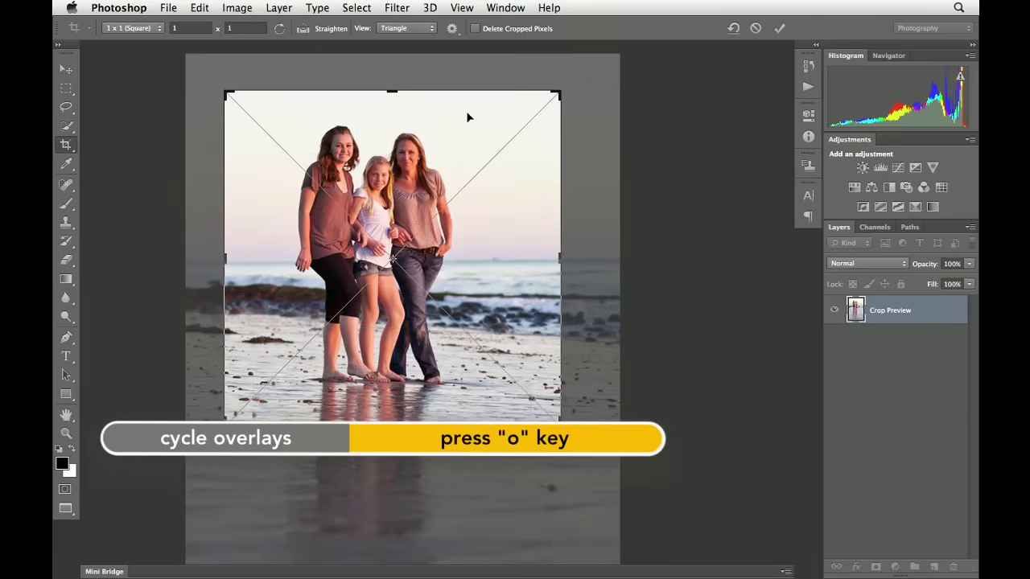
key("o")
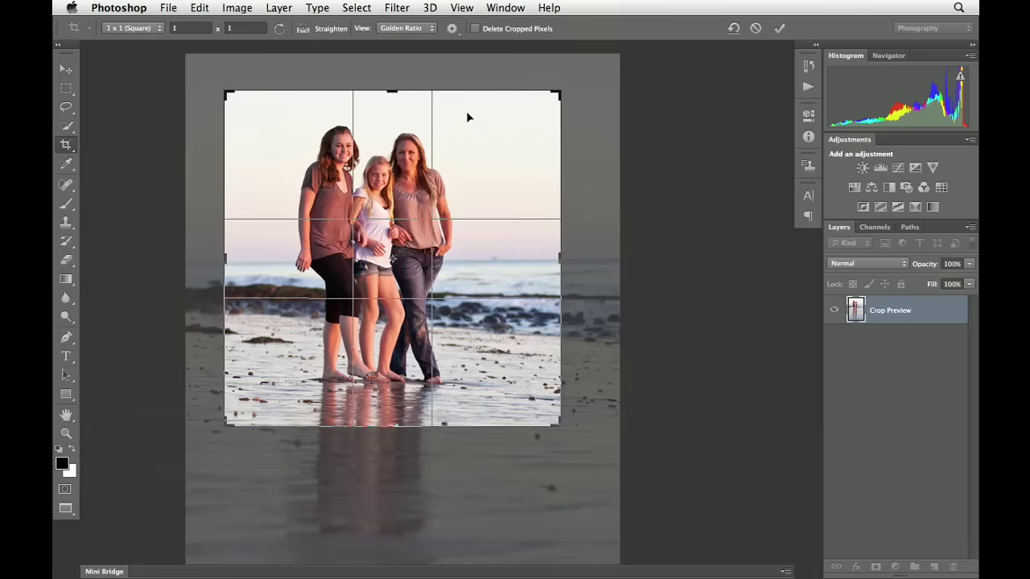
left_click(404, 28)
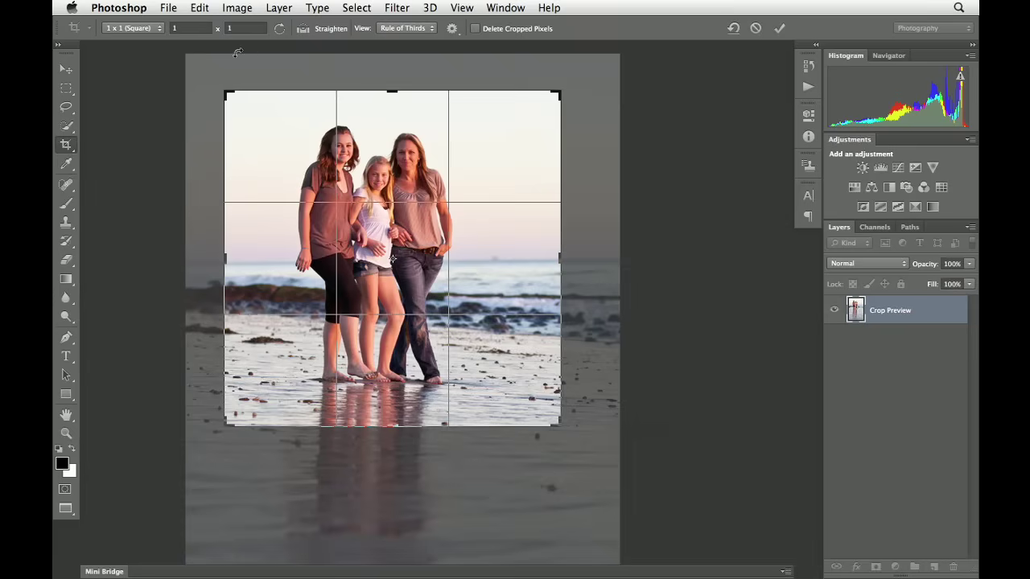
left_click(132, 28)
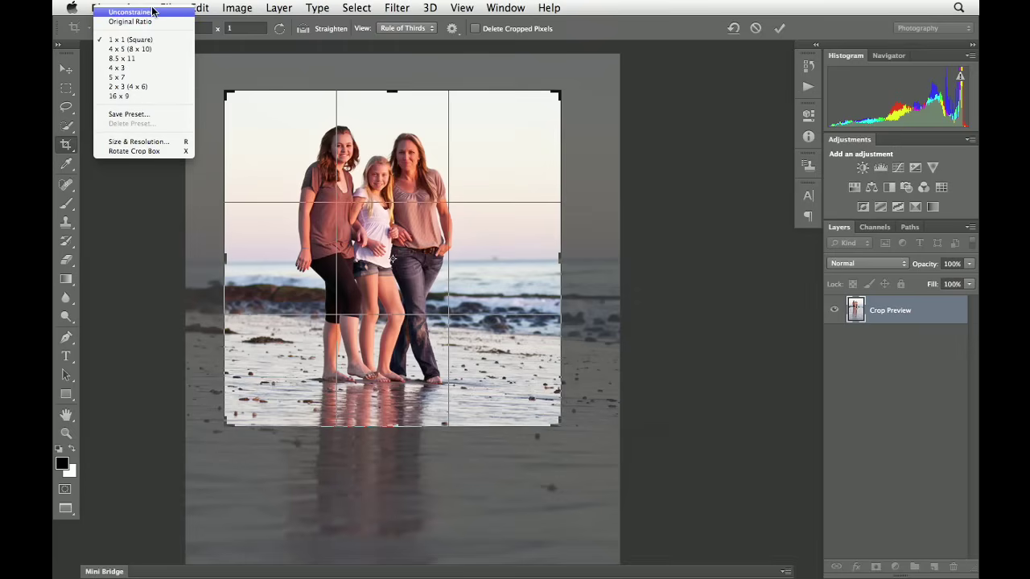
left_click(129, 22)
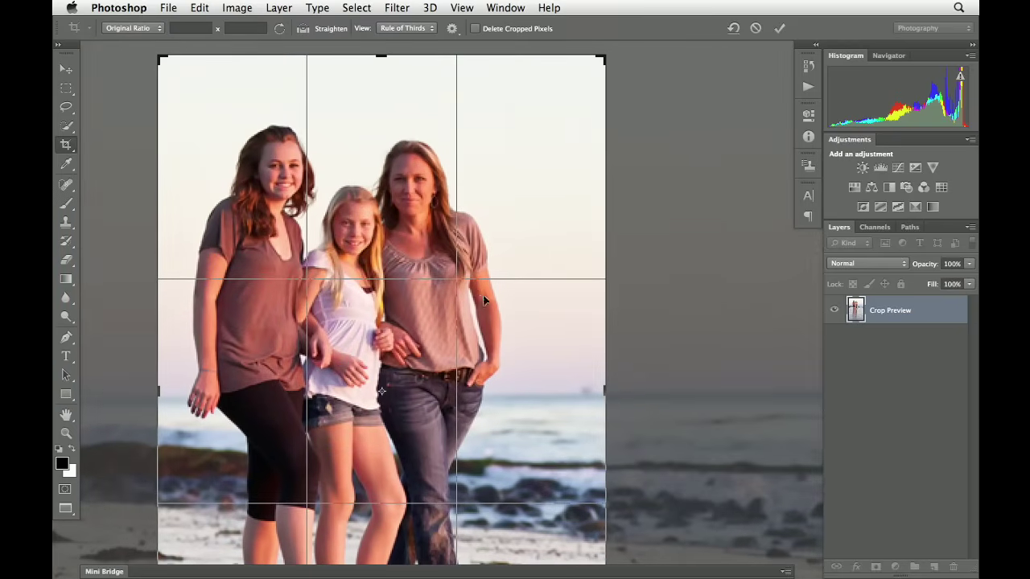
Cycle to the triangle composition guide and flip its orientation with Shift+O
left_click(408, 29)
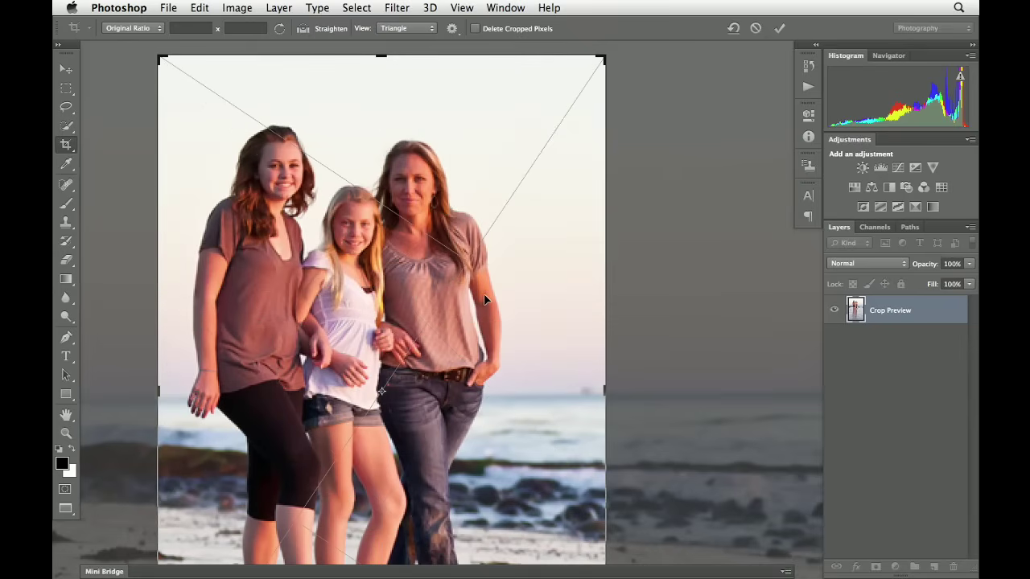
left_click(406, 28)
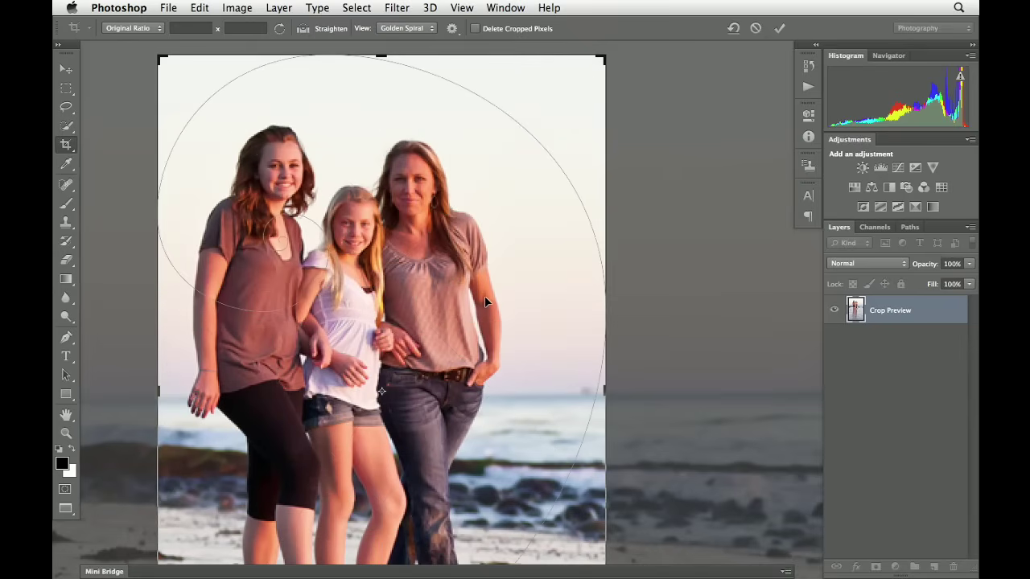
left_click(407, 28)
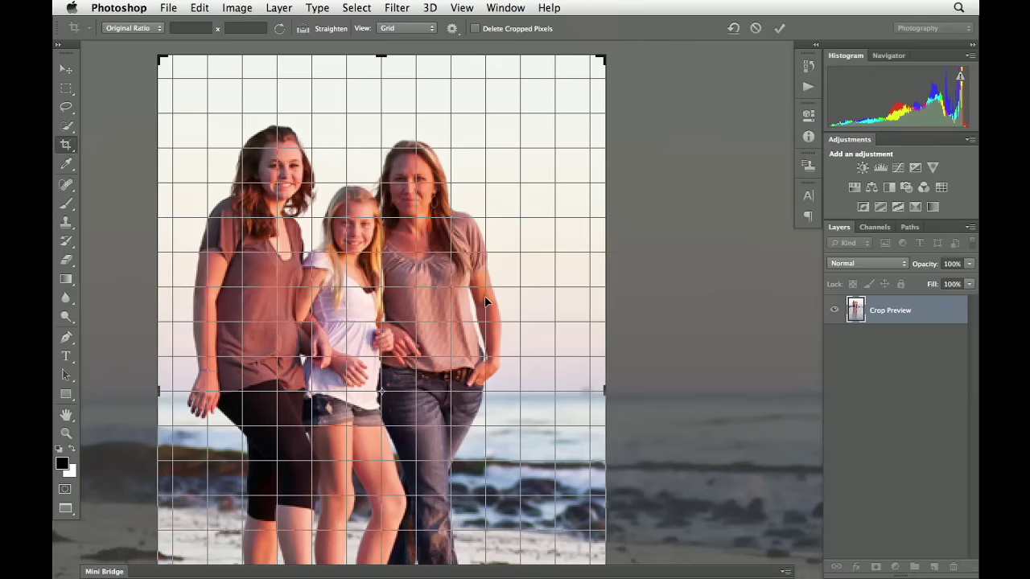
left_click(403, 29)
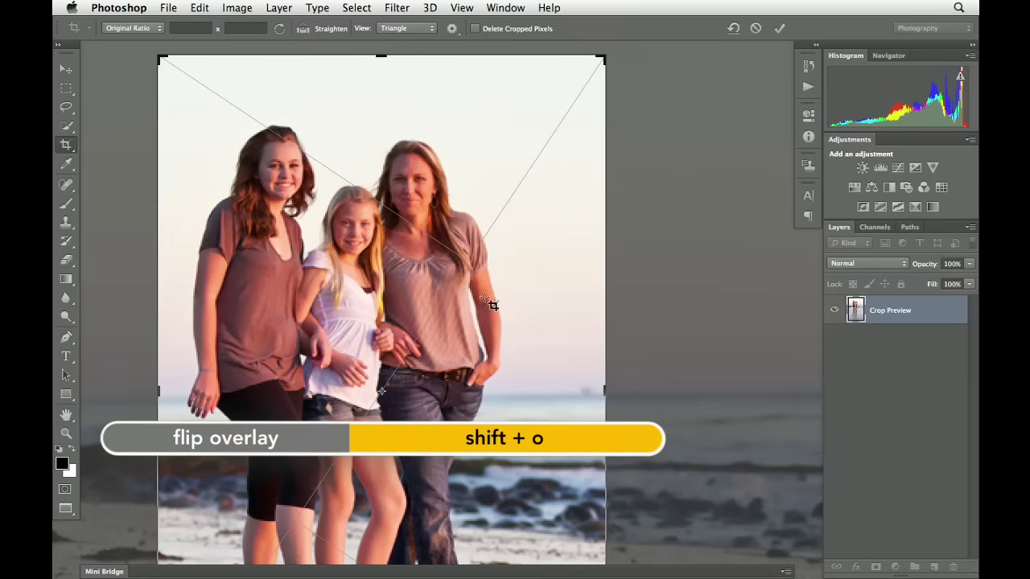
key("shift+o")
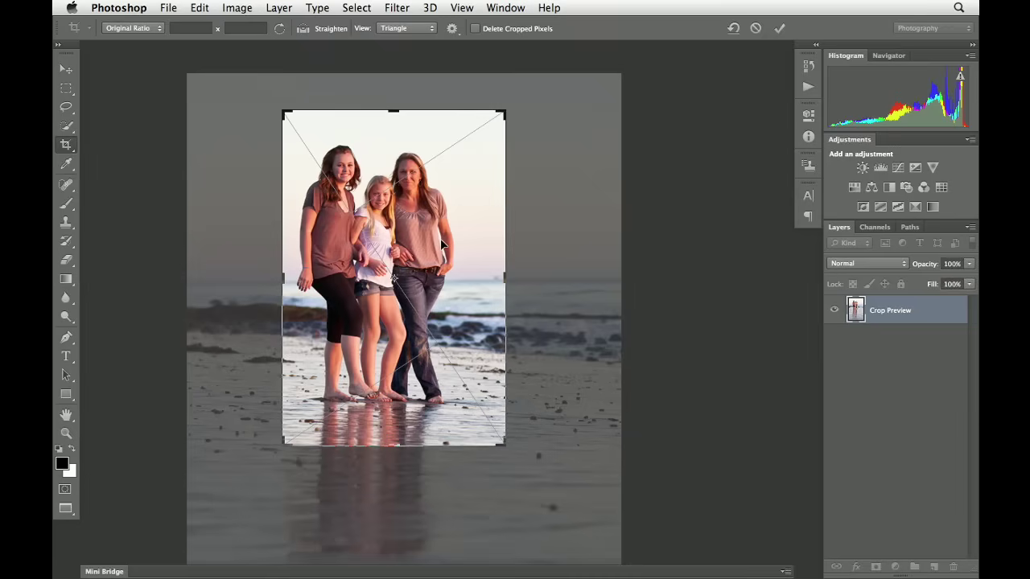
mouse_move(422, 234)
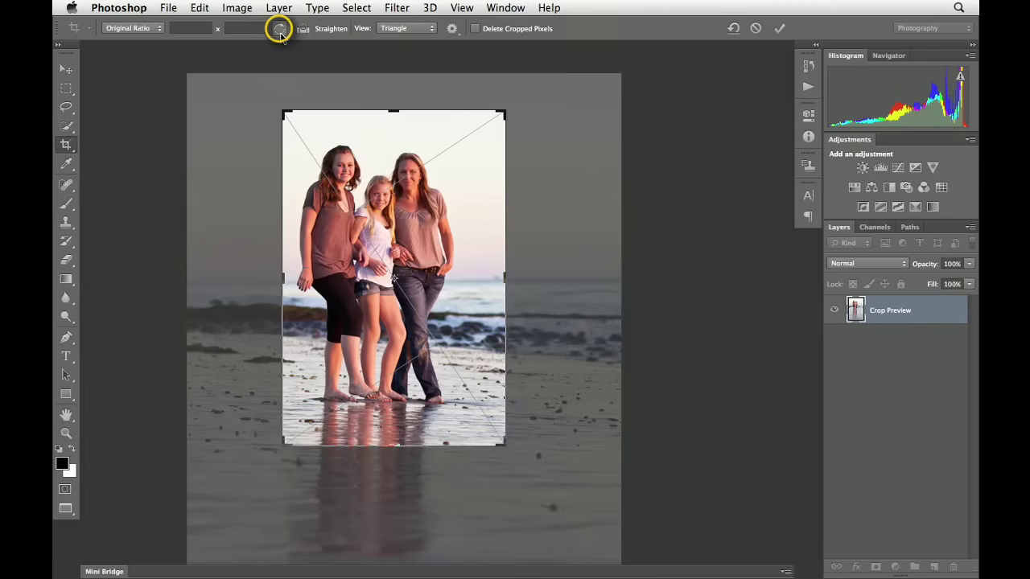
Rotate the crop box to landscape, then back to portrait
left_click(278, 28)
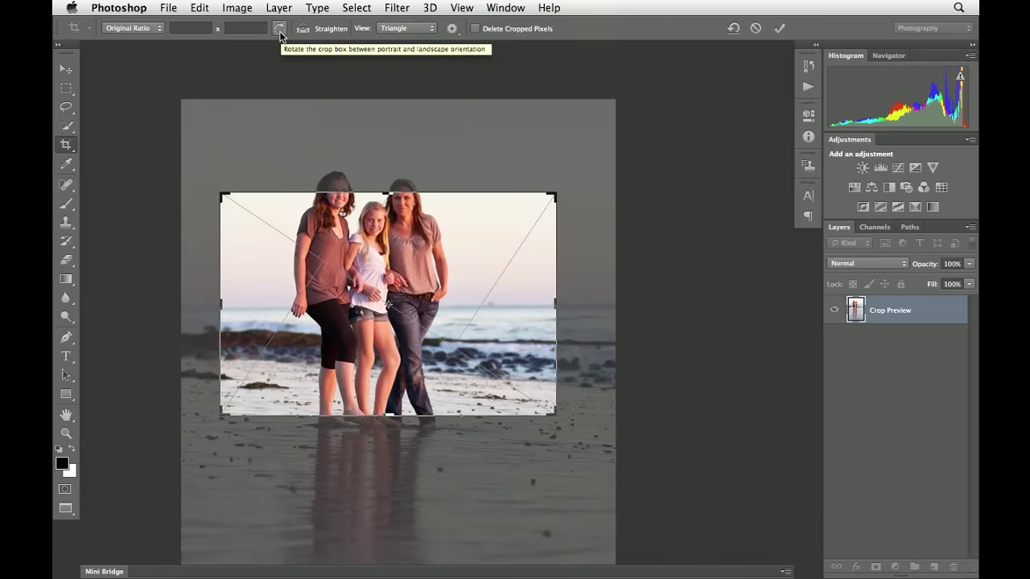
left_click(280, 28)
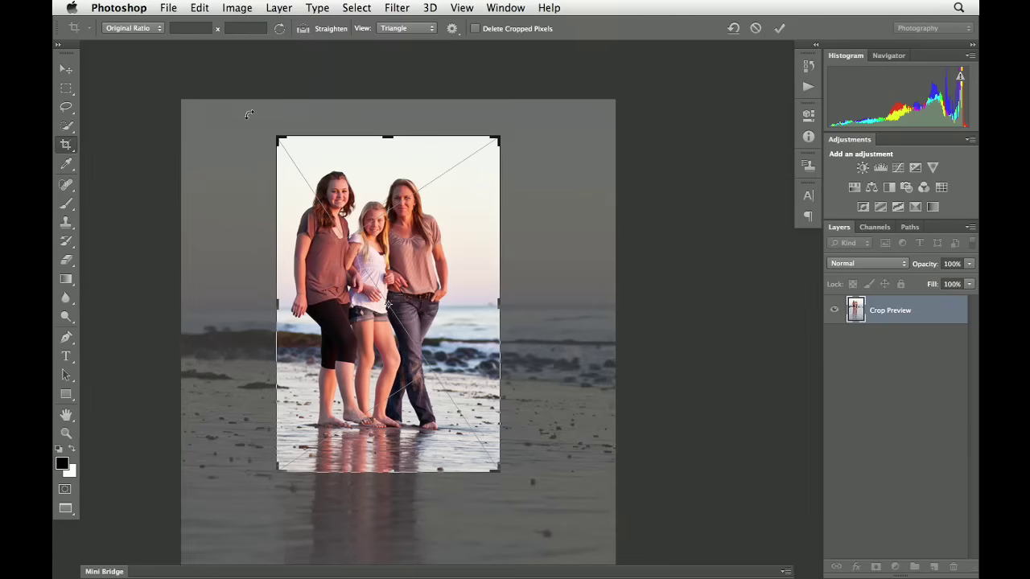
mouse_move(581, 185)
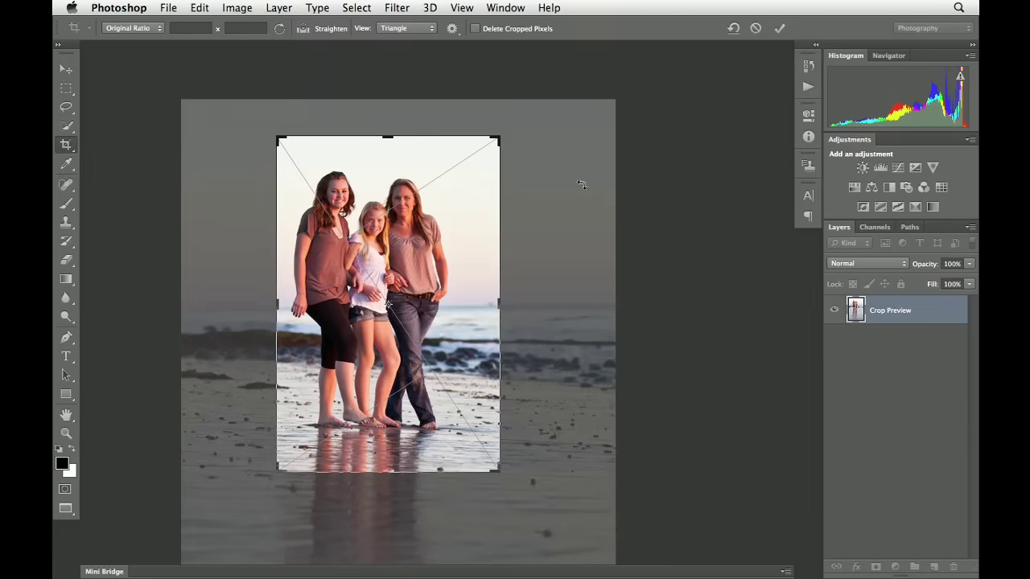
mouse_move(591, 364)
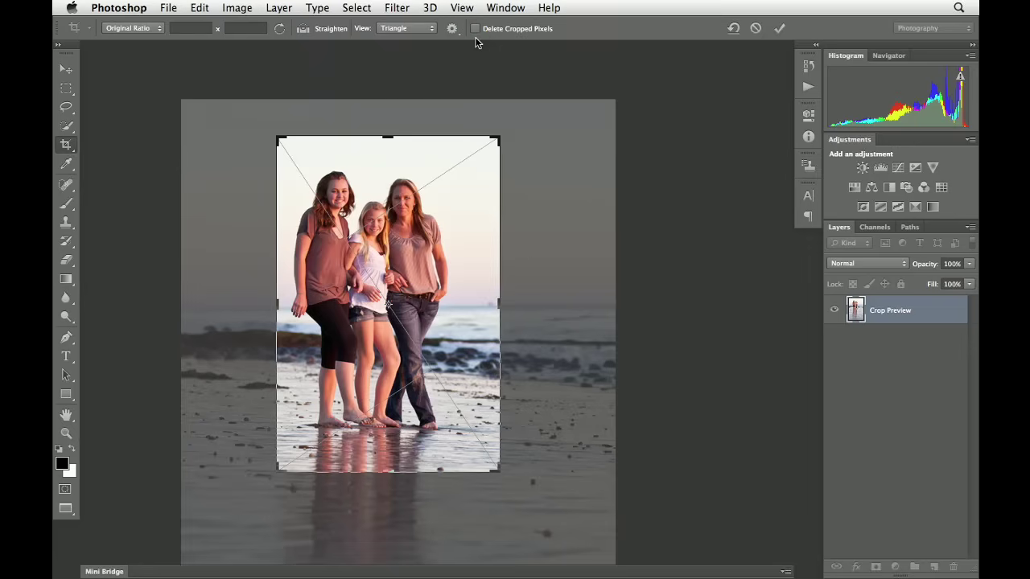
mouse_move(543, 42)
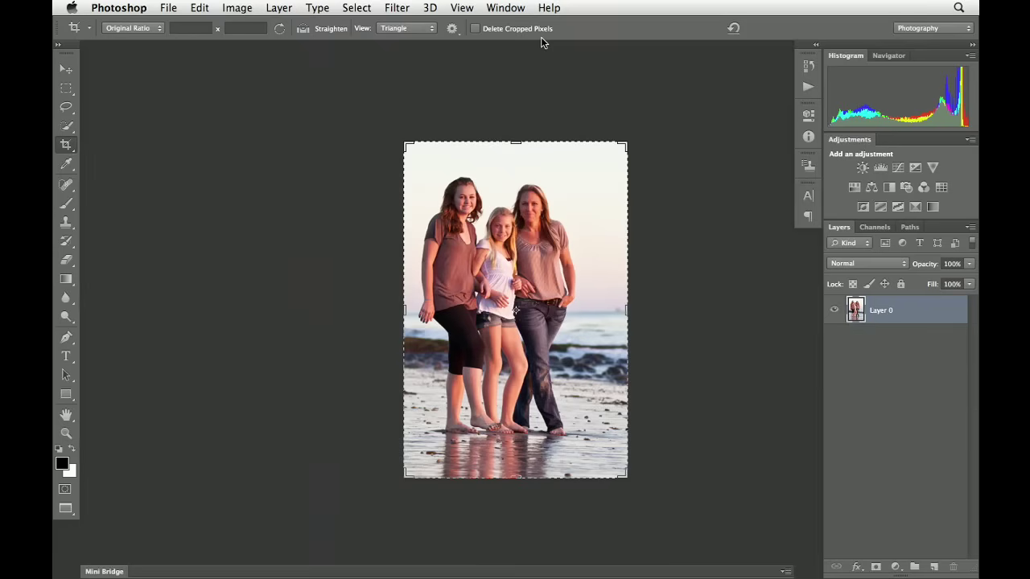
mouse_move(412, 147)
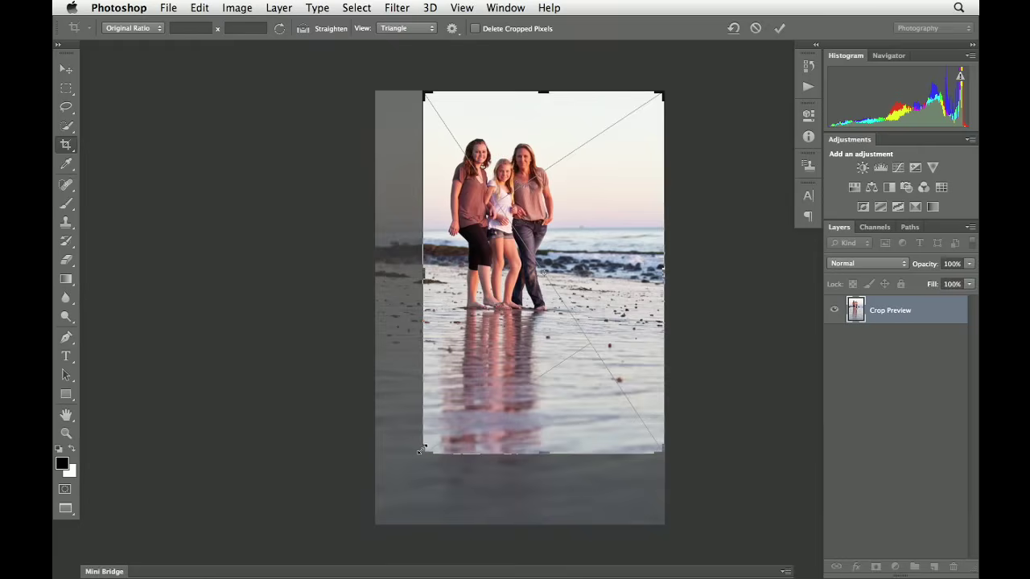
Drag the bottom corner down to include more wet-sand reflection below the family
left_click_drag(424, 450, 395, 488)
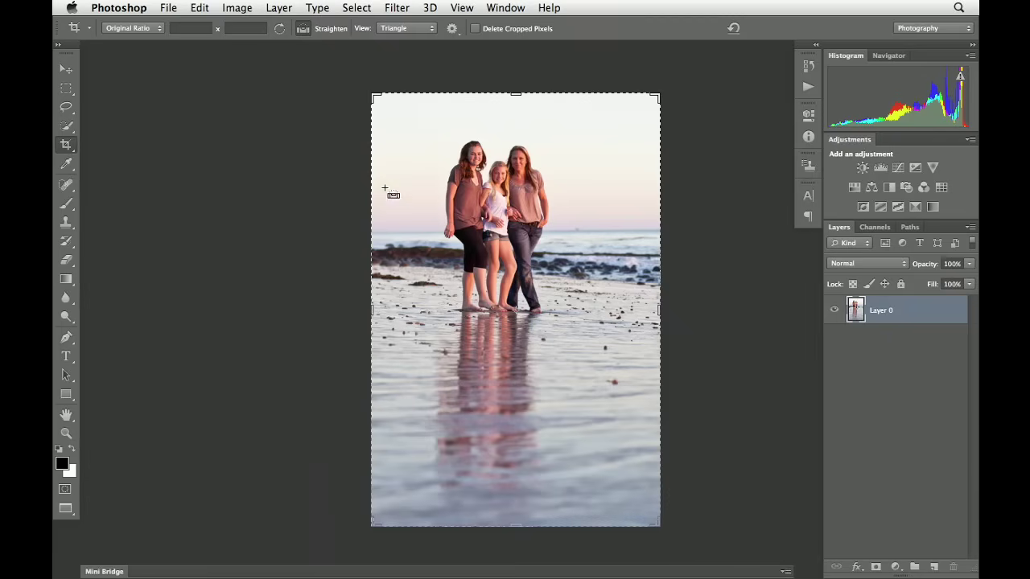
Draw a straighten line along the sea horizon to level the photo
left_click_drag(396, 233, 538, 233)
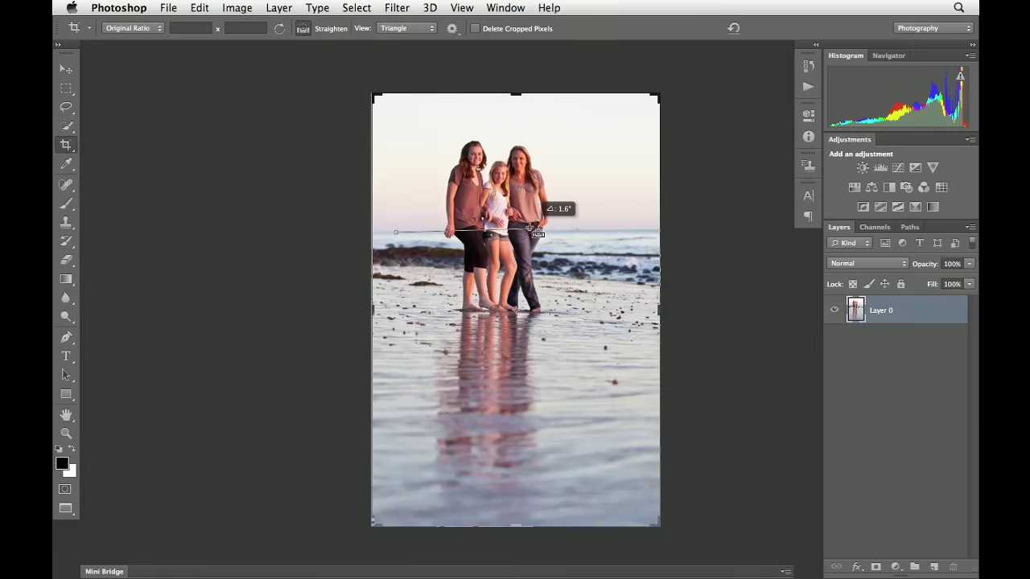
left_click_drag(527, 233, 619, 232)
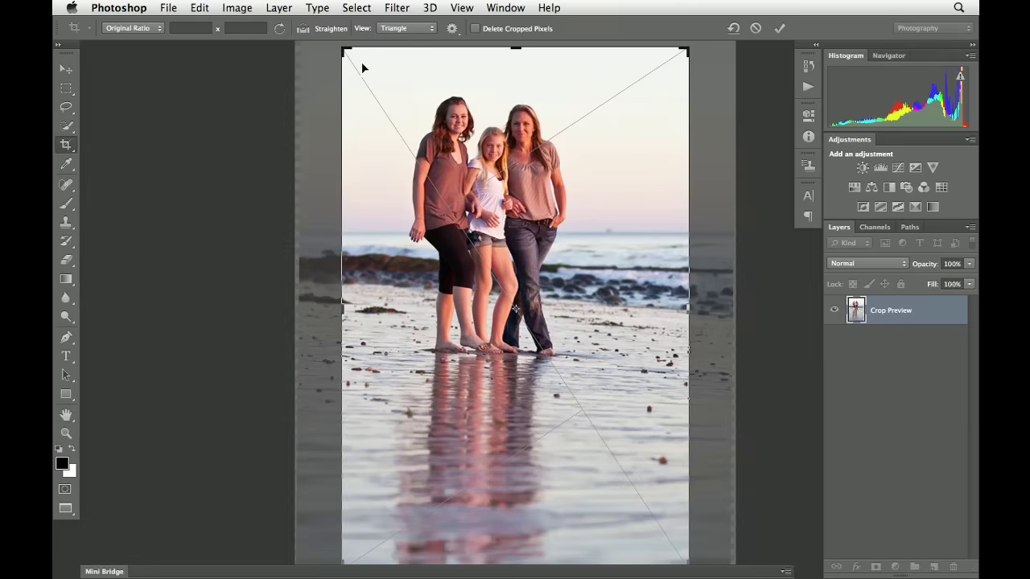
mouse_move(361, 67)
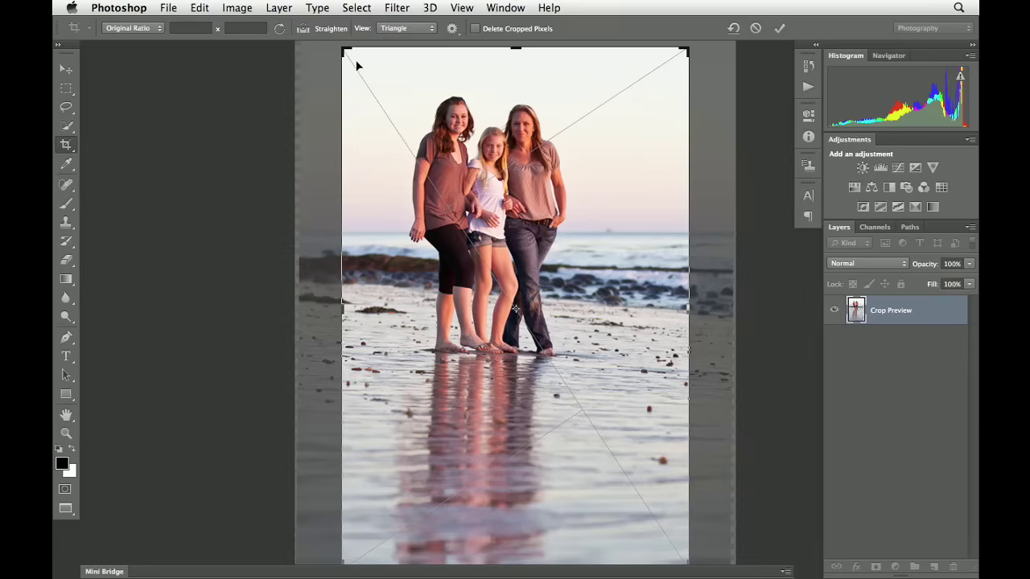
mouse_move(386, 63)
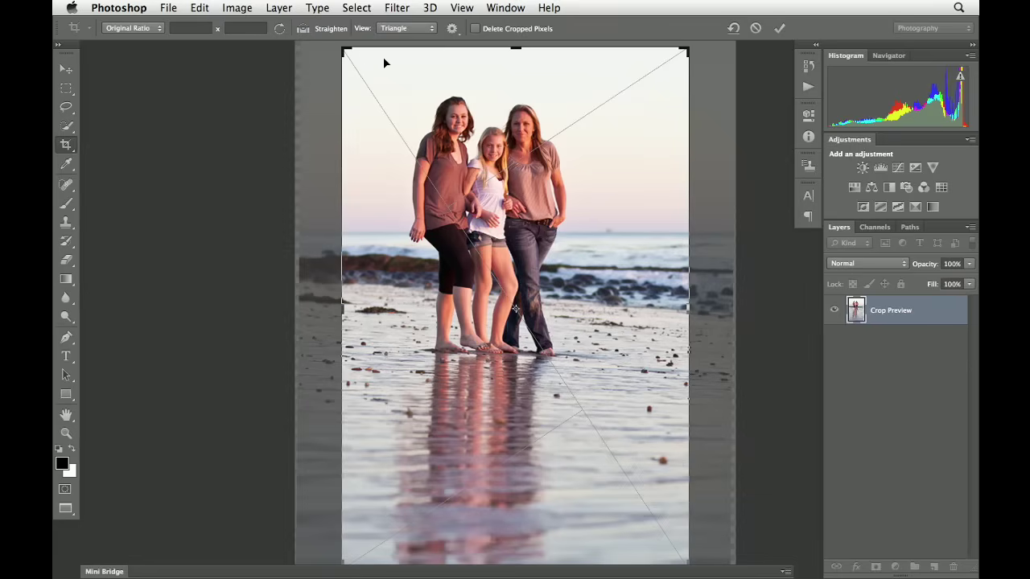
left_click(449, 28)
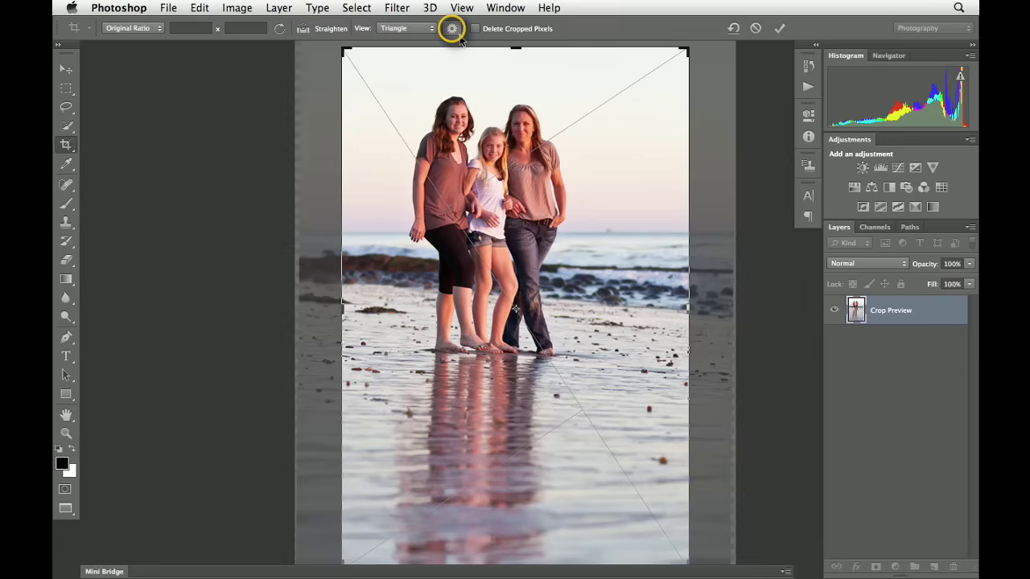
In the crop gear menu, toggle Use Classic Mode on and off, and toggle Show Cropped Area
left_click(460, 28)
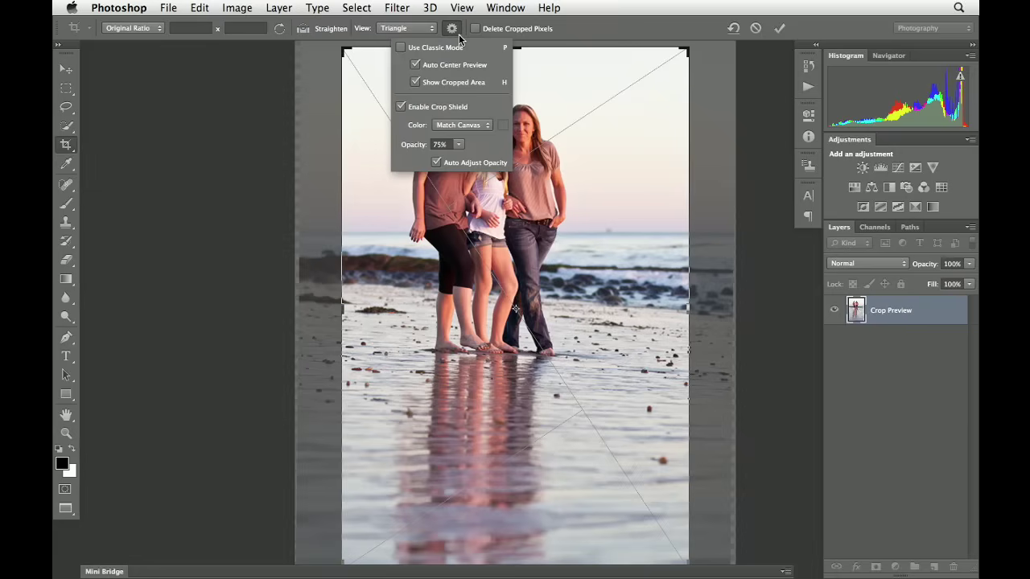
mouse_move(426, 48)
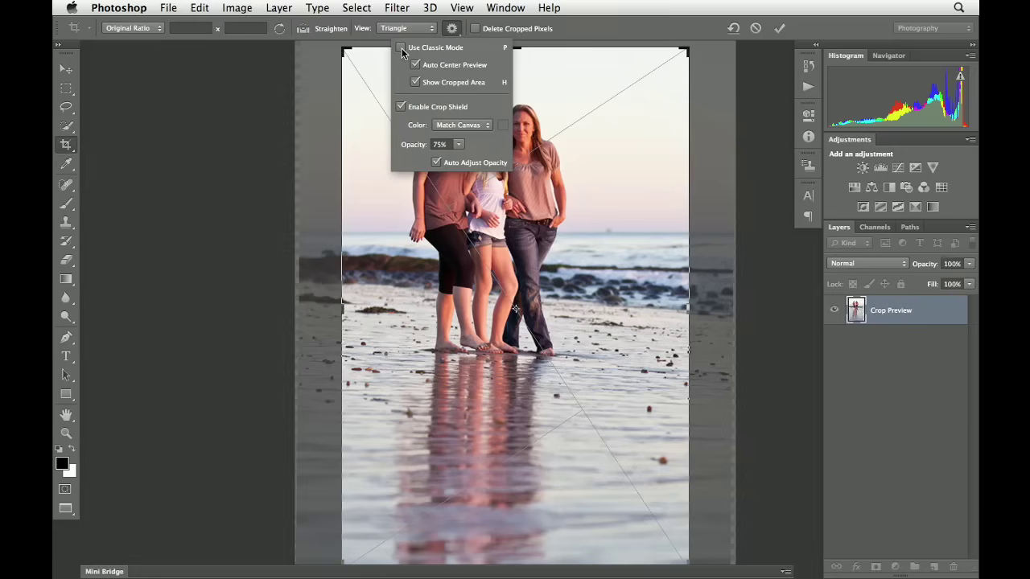
left_click(402, 47)
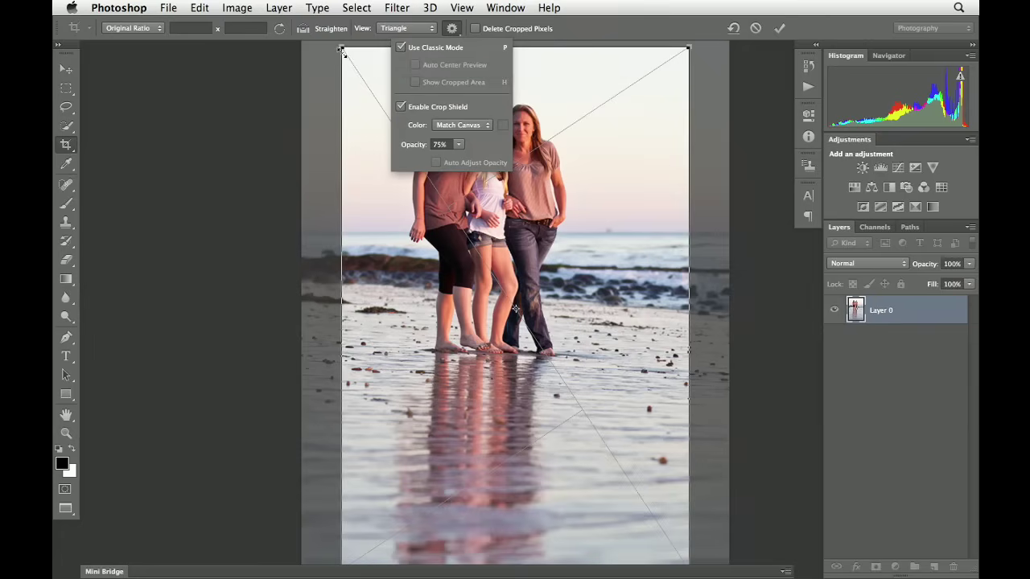
mouse_move(369, 62)
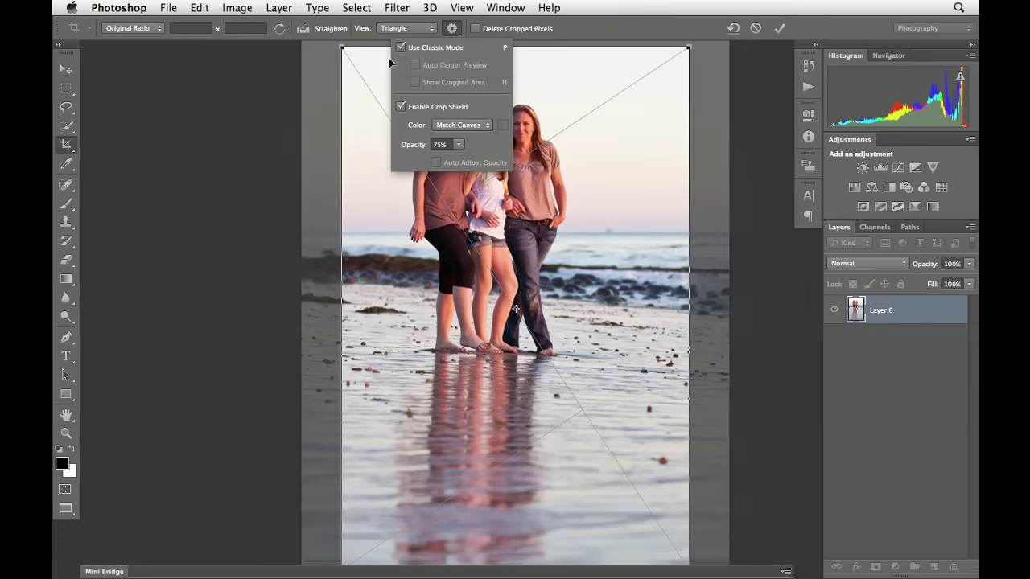
left_click(390, 47)
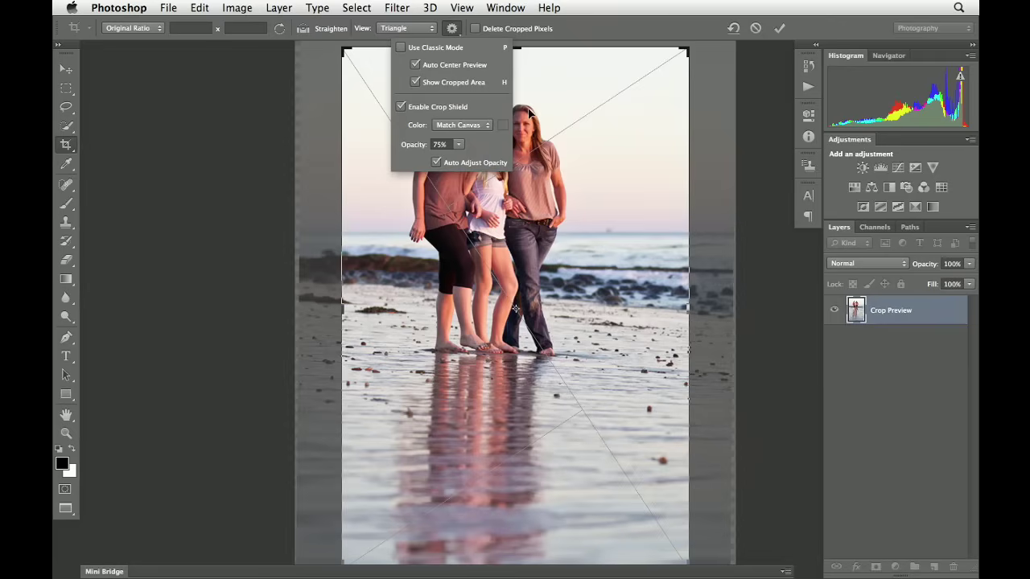
mouse_move(706, 140)
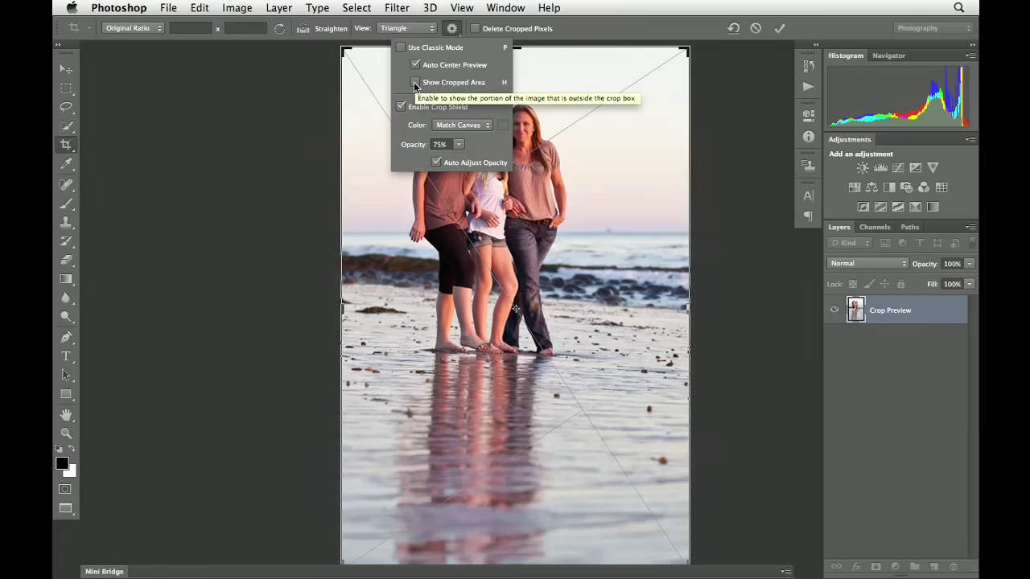
left_click(416, 82)
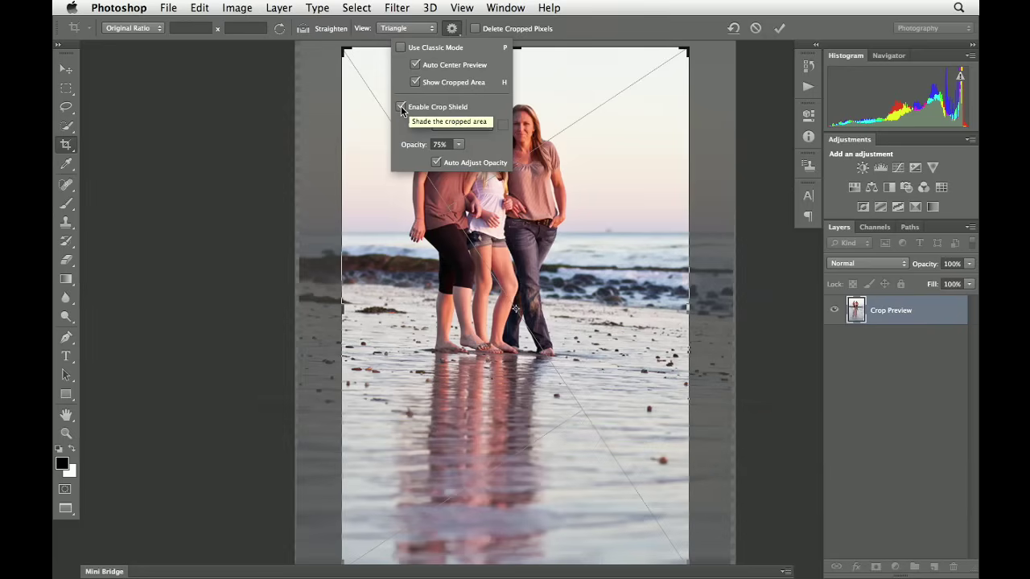
Toggle Enable Crop Shield off and back on, and raise its opacity to 95%
left_click(403, 106)
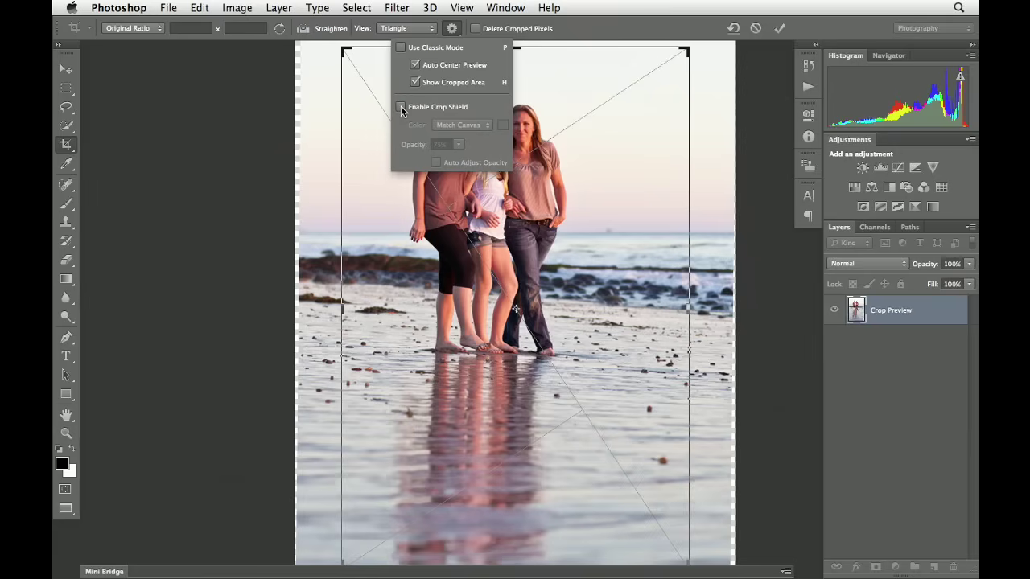
left_click(401, 106)
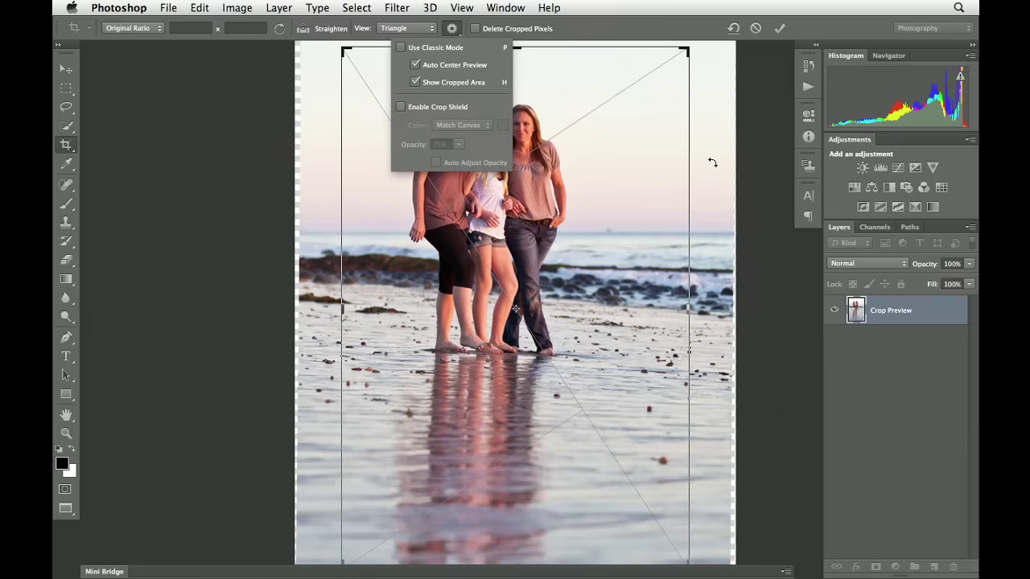
mouse_move(708, 160)
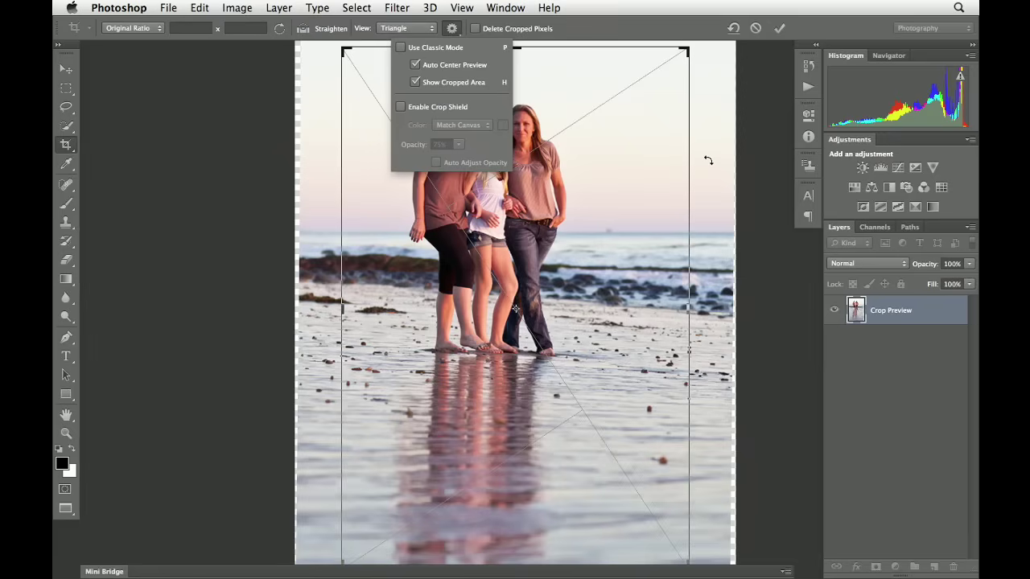
mouse_move(468, 113)
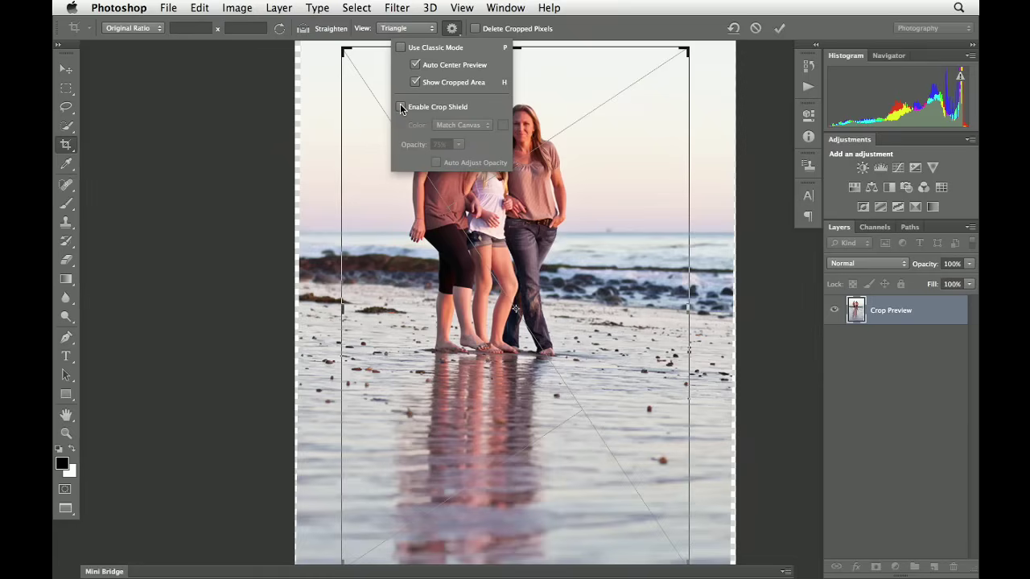
left_click(404, 107)
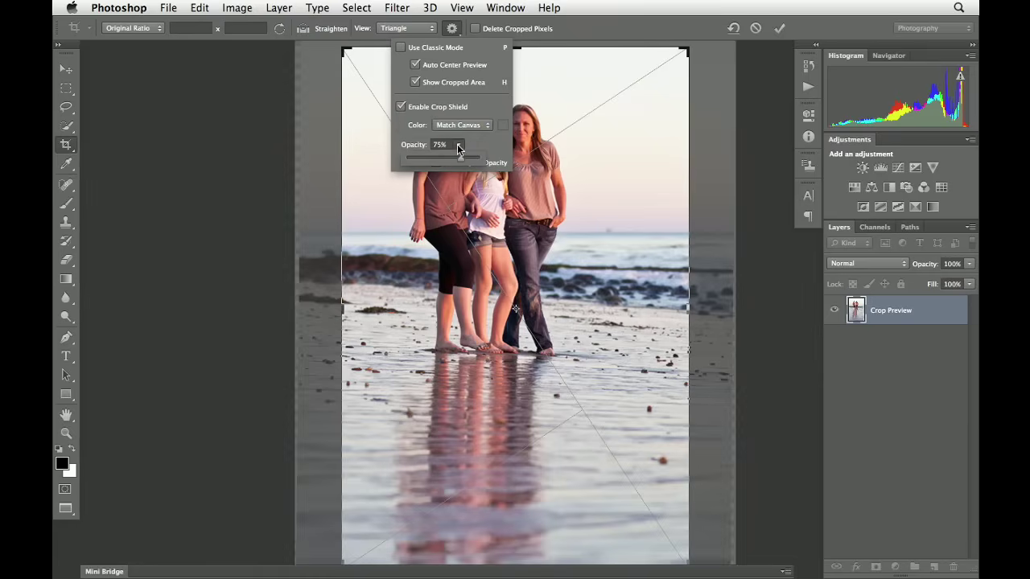
left_click_drag(459, 158, 475, 161)
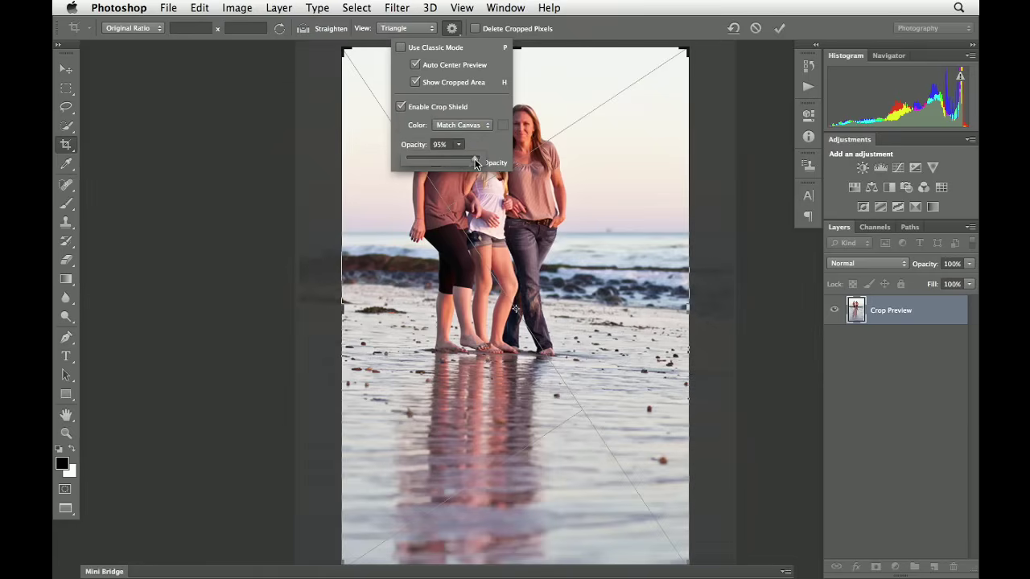
left_click_drag(477, 162, 471, 162)
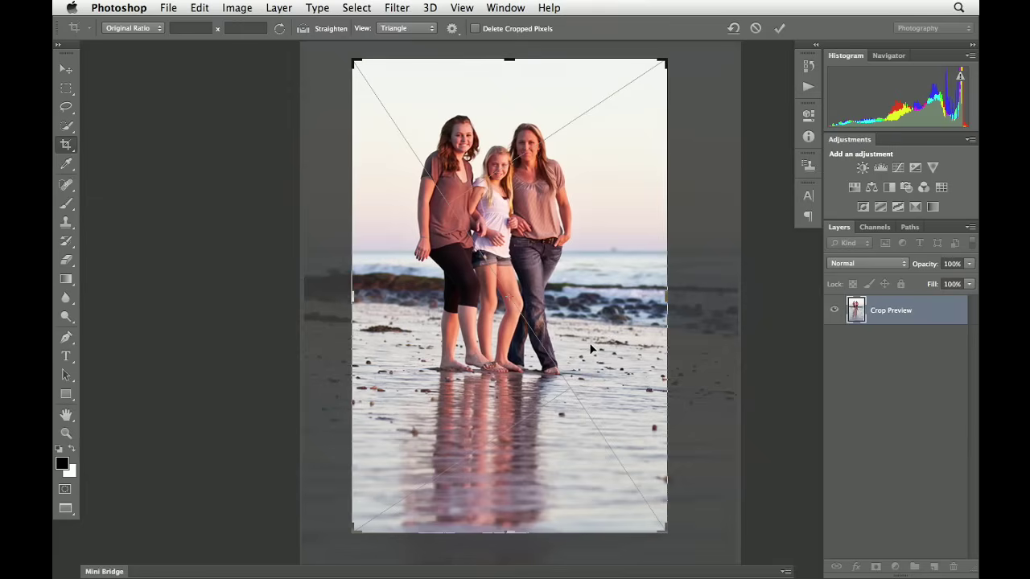
Commit the straightened tall portrait crop around the family and their reflections
left_click(779, 28)
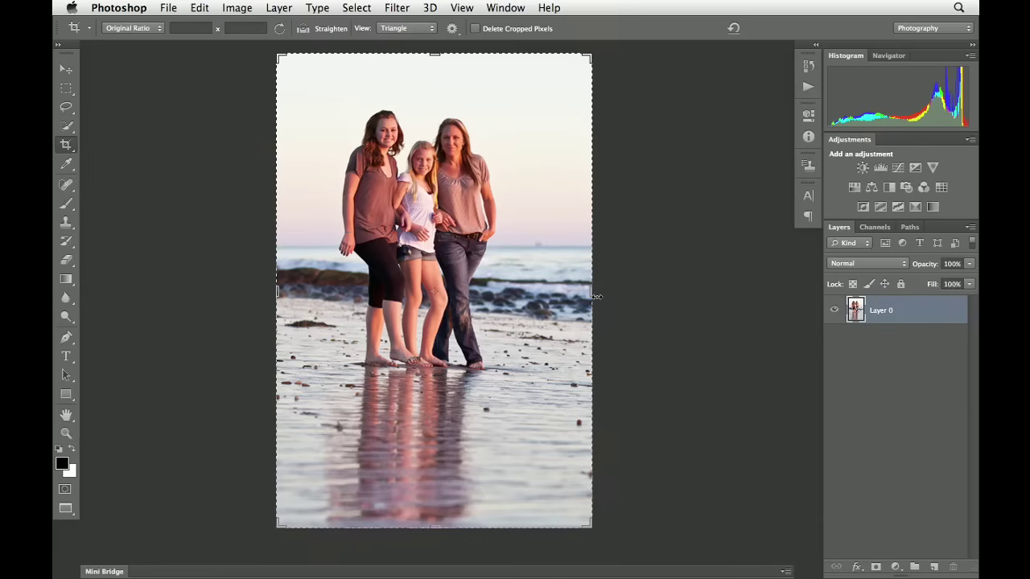
mouse_move(445, 65)
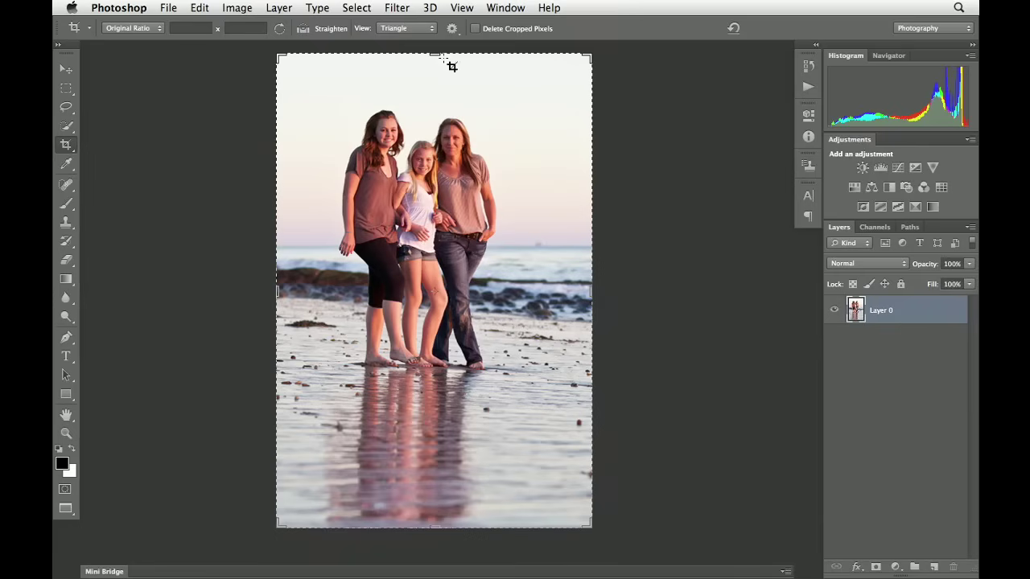
mouse_move(298, 77)
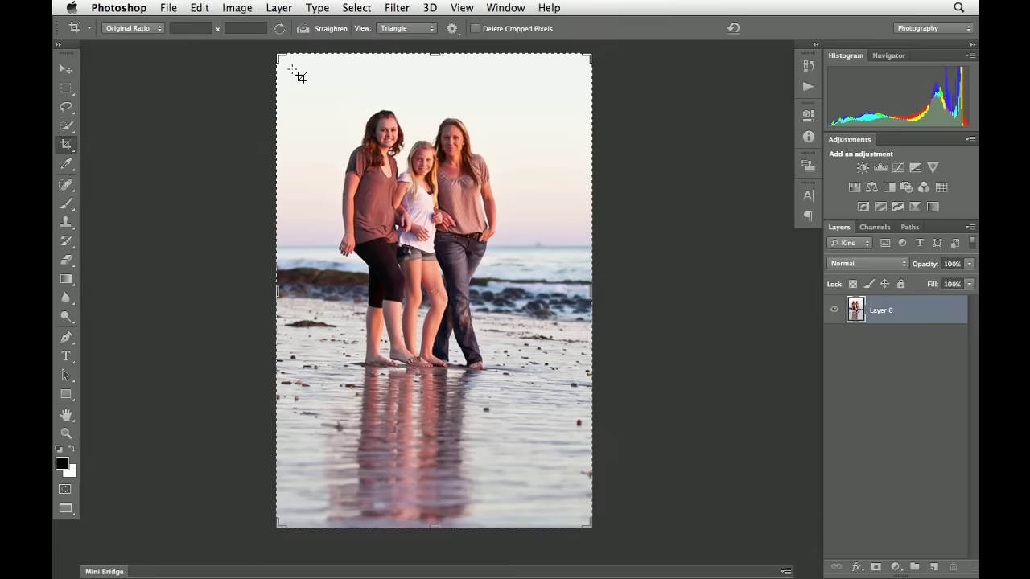
Switch to the Move tool with V, hiding the crop border on the portrait
key("v")
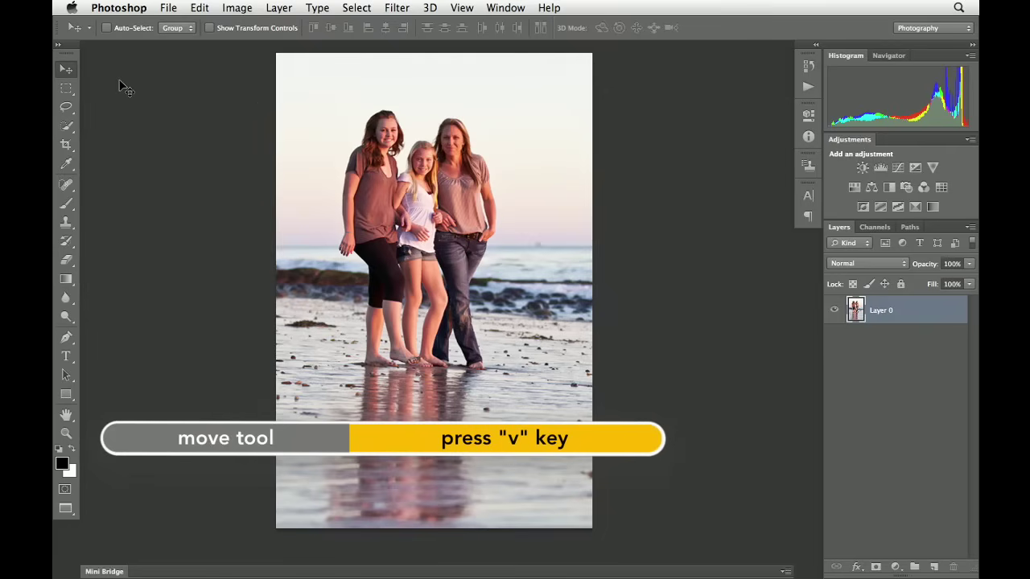
key("v")
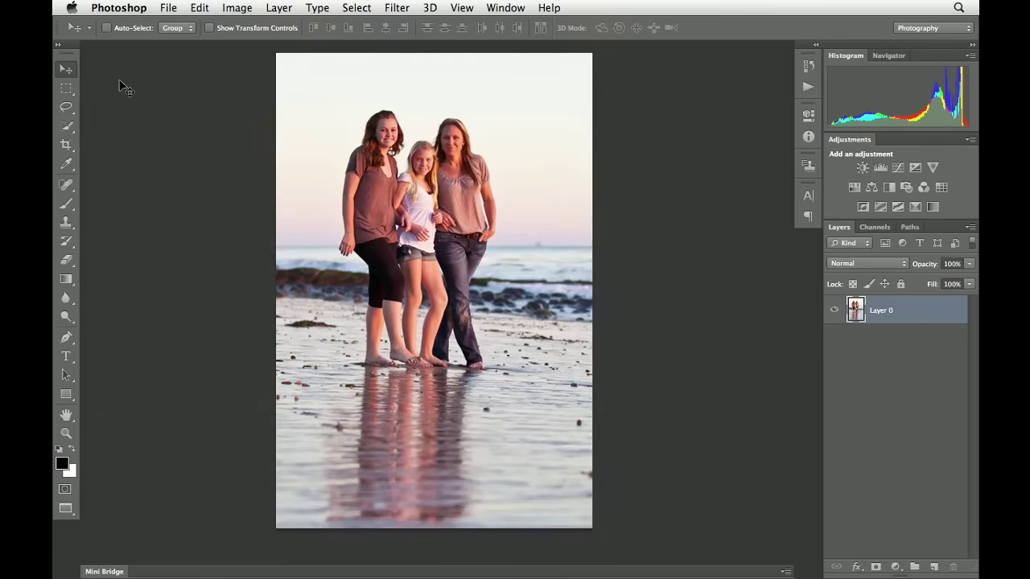